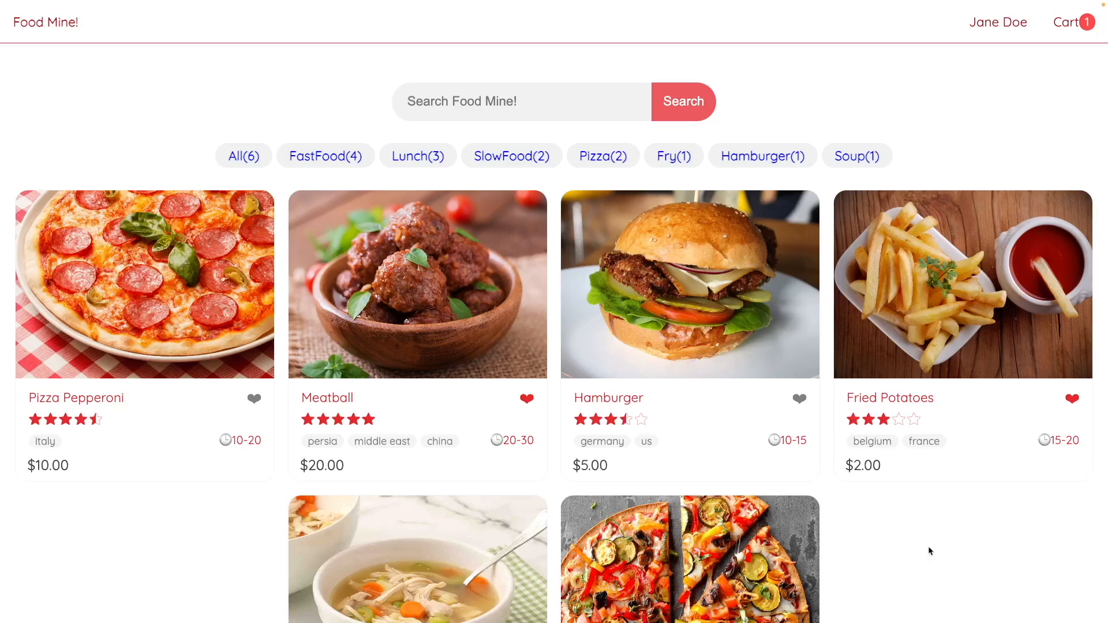
Step: Add the foods, orders, profile and users SVG icons to public/icons, then expand the folder
click(998, 22)
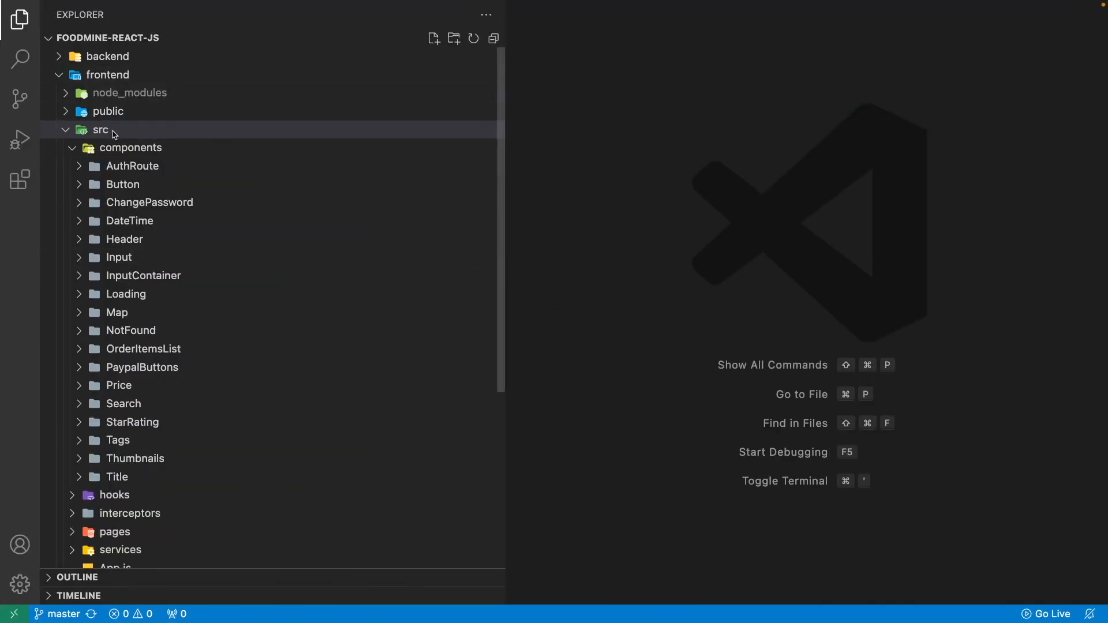
right_click(101, 130)
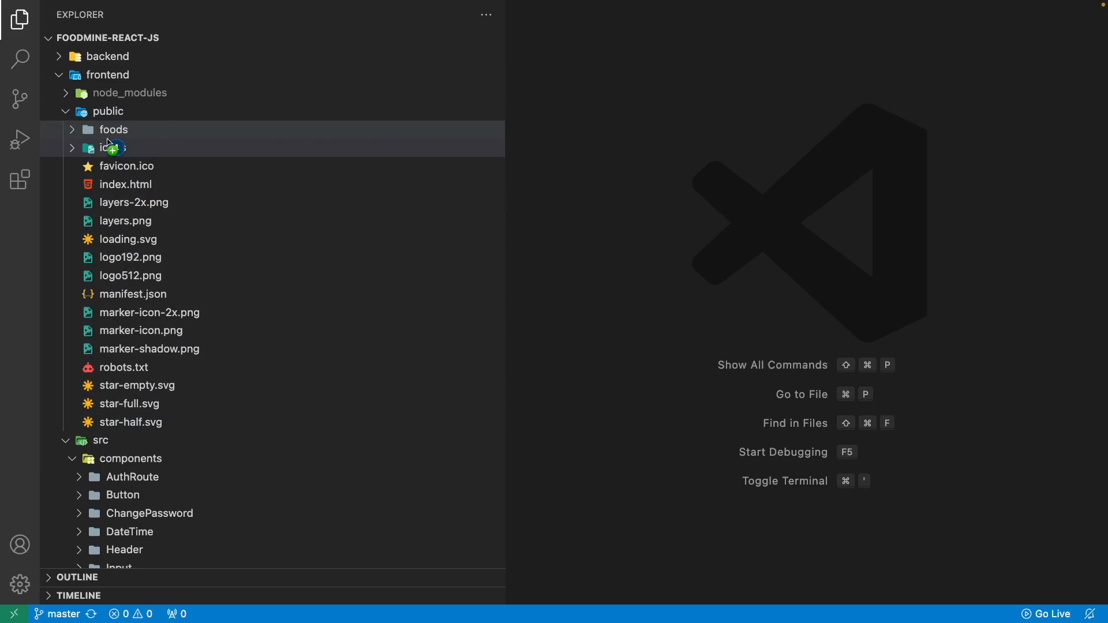
click(113, 148)
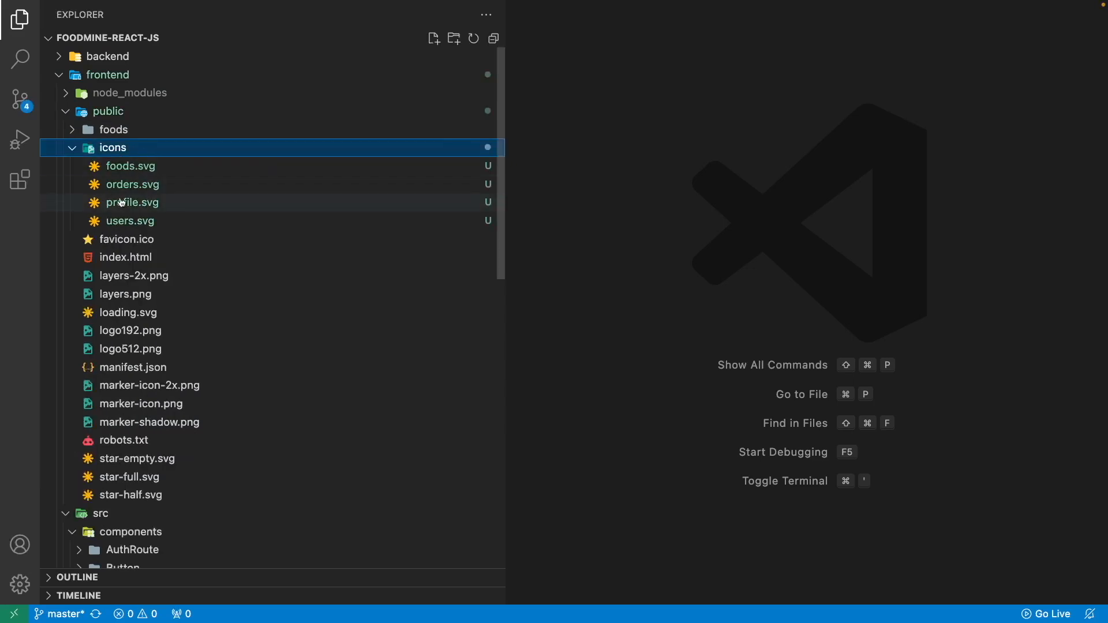
mouse_move(132, 185)
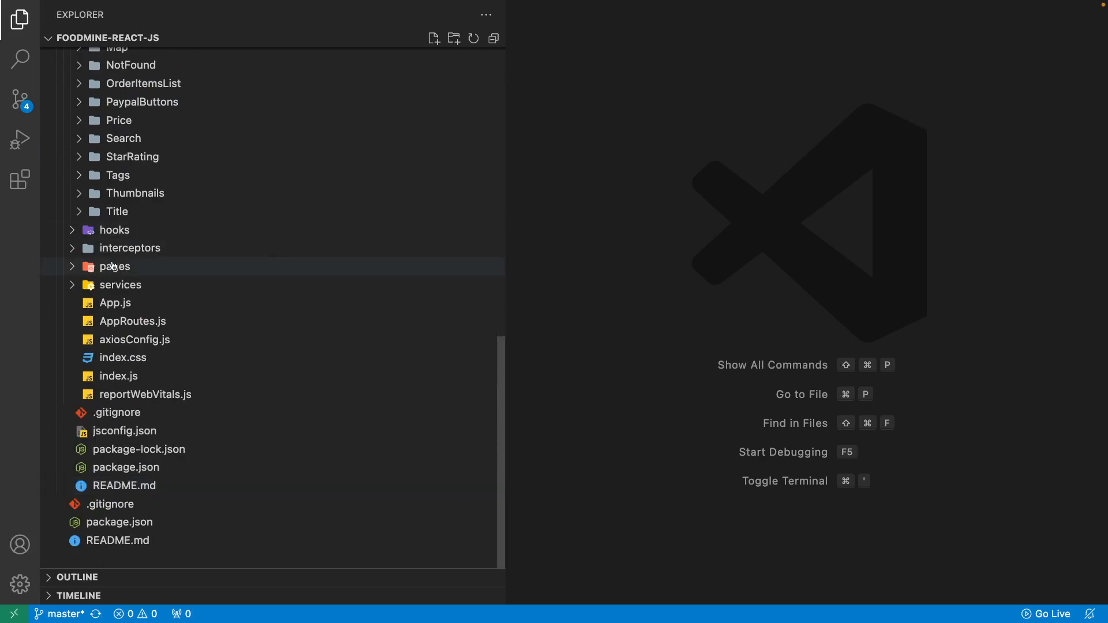
Step: Create pages/Dashboard/Dashboard.js and dashboard.module.css, and save the formatted component
right_click(114, 267)
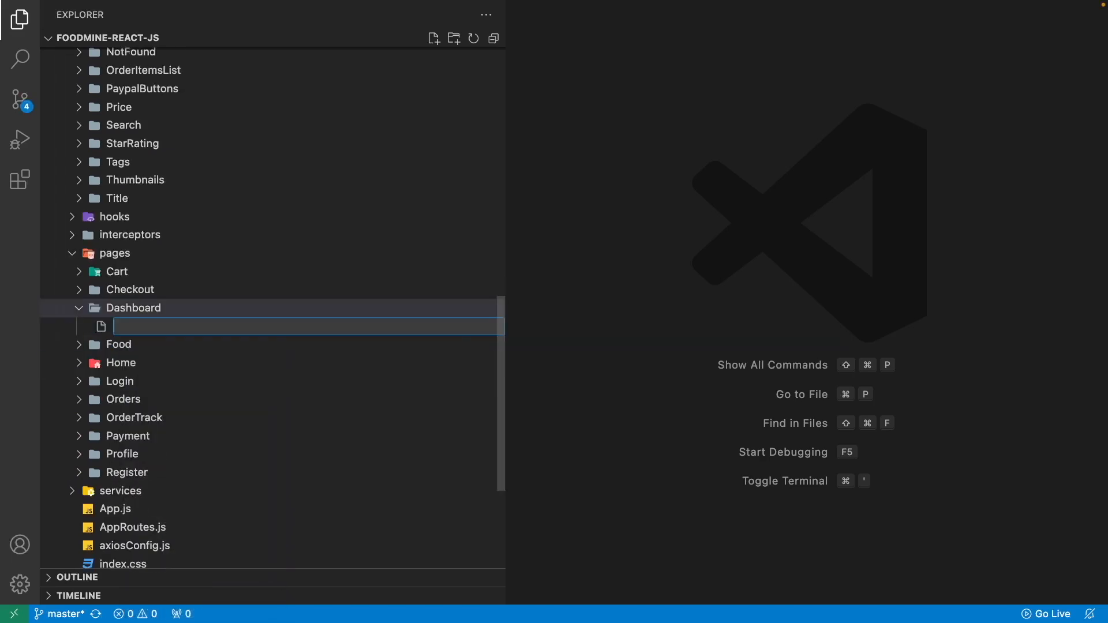
text(Dashboard.js)
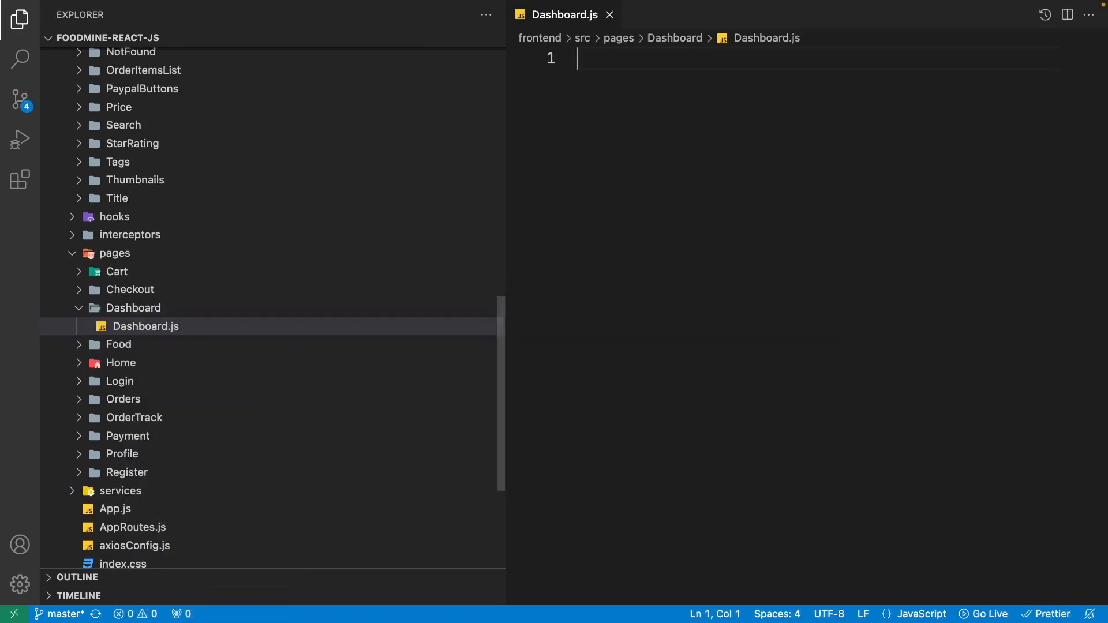
click(433, 38)
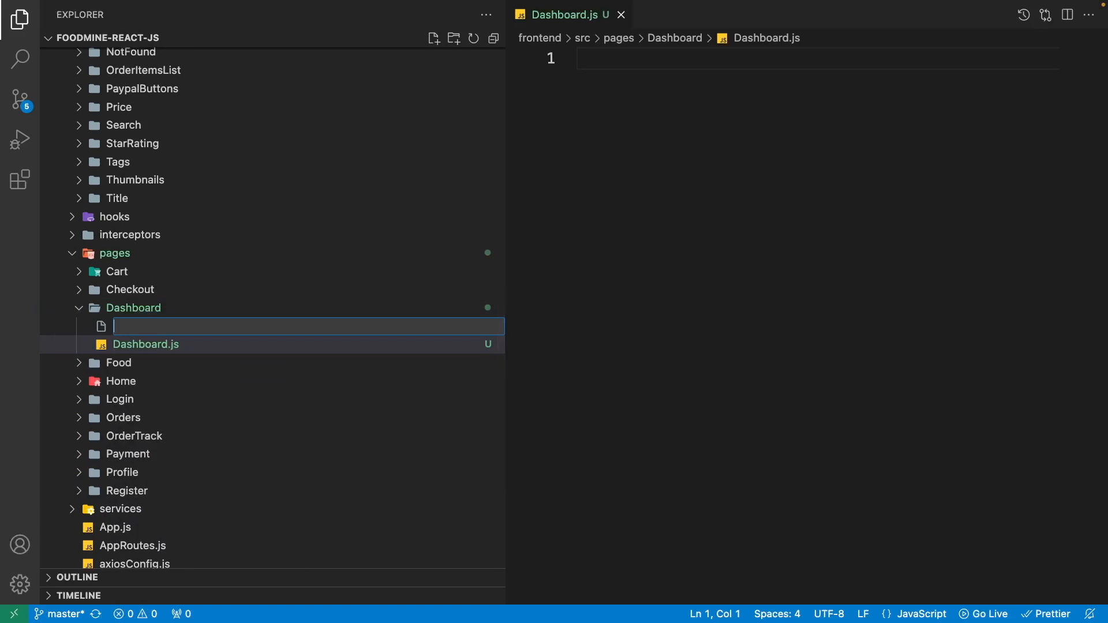
text(dashboard.mo)
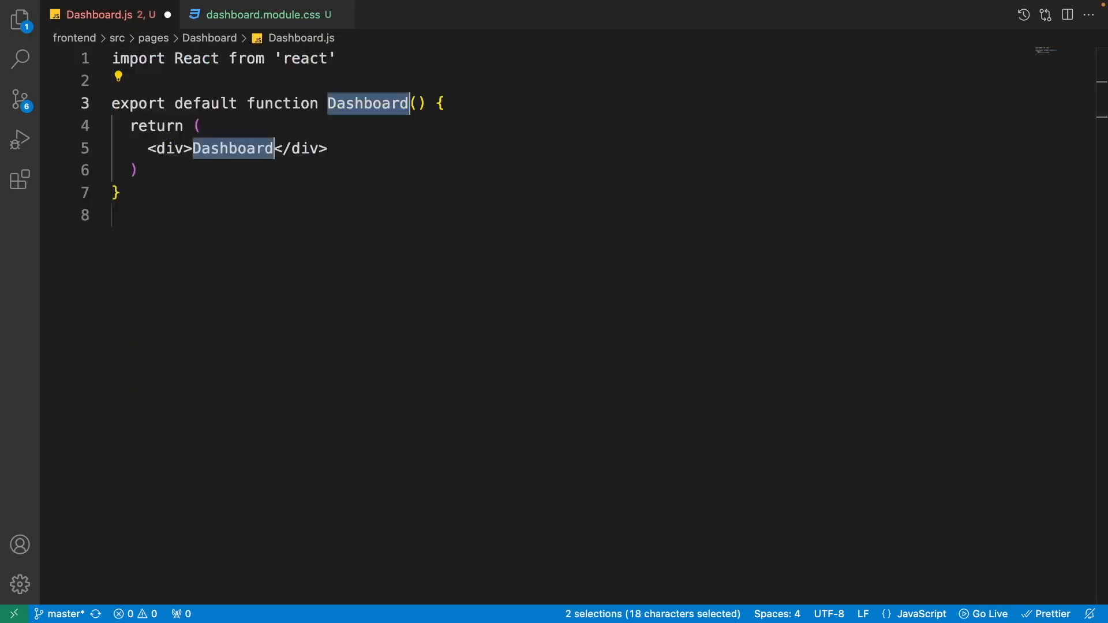
key(ctrl+s)
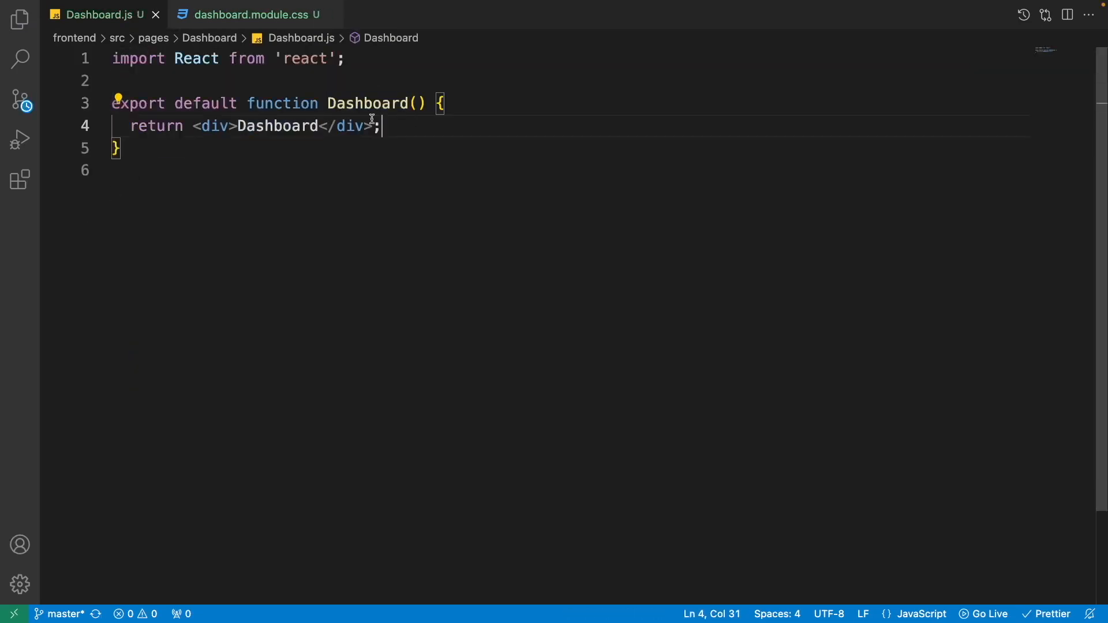
Step: Copy the orders Route in AppRoutes.js into a /dashboard route rendering <Dashboard />
click(19, 19)
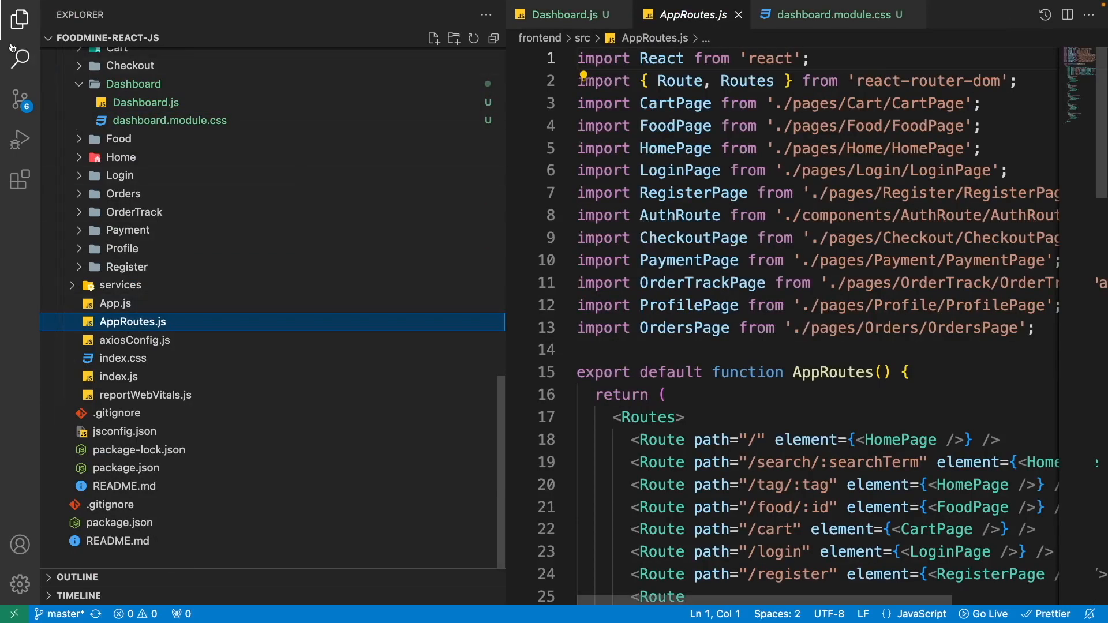
click(19, 19)
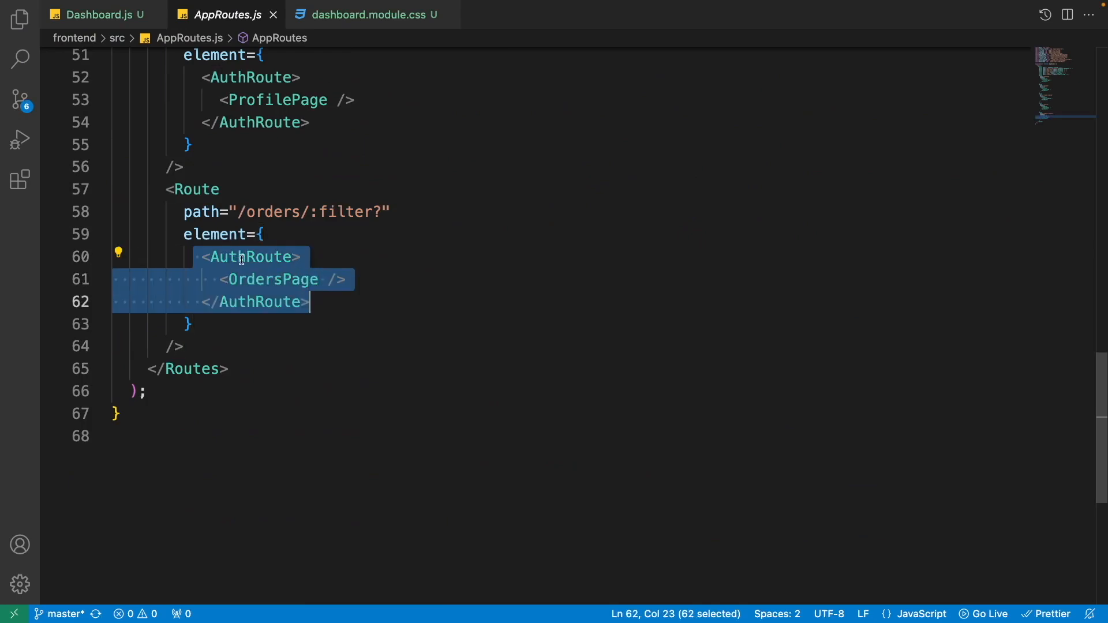
text(ds)
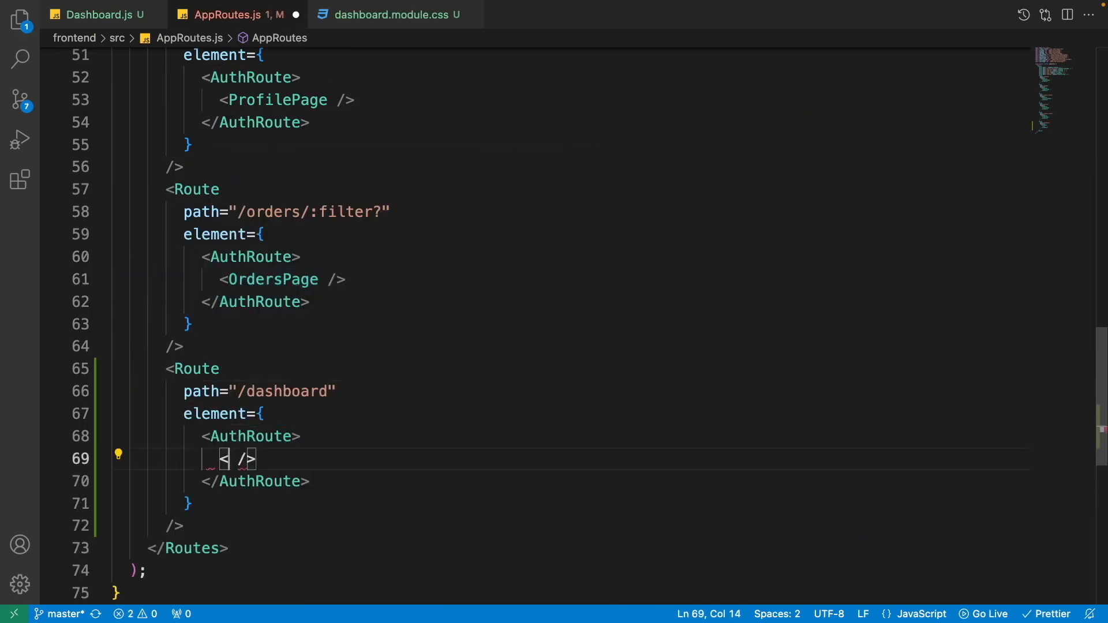
text(Dashboard)
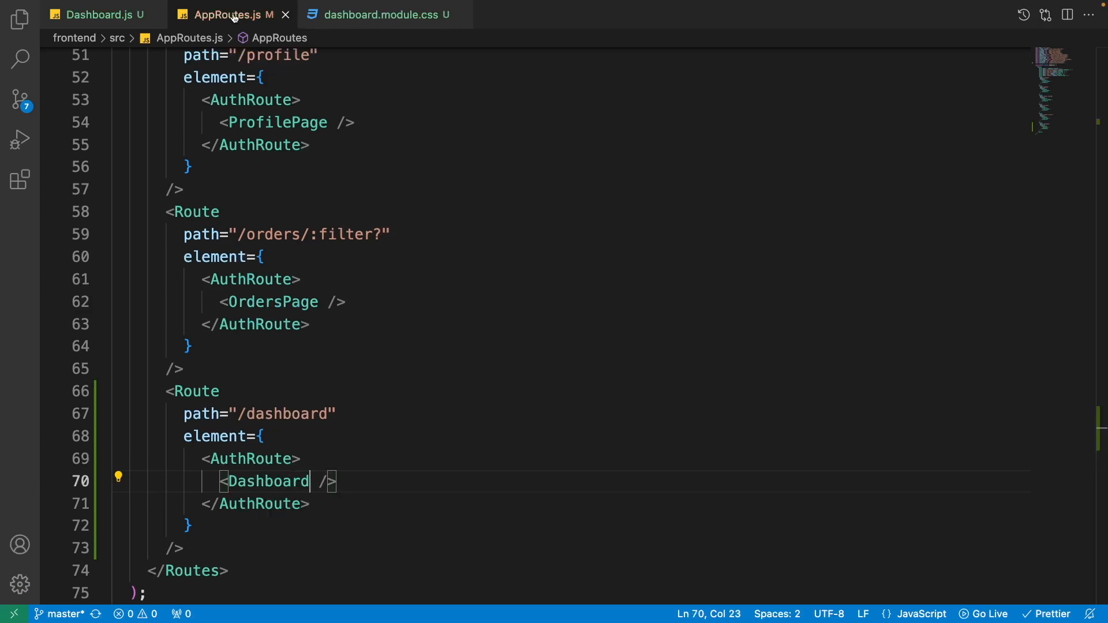
double_click(283, 413)
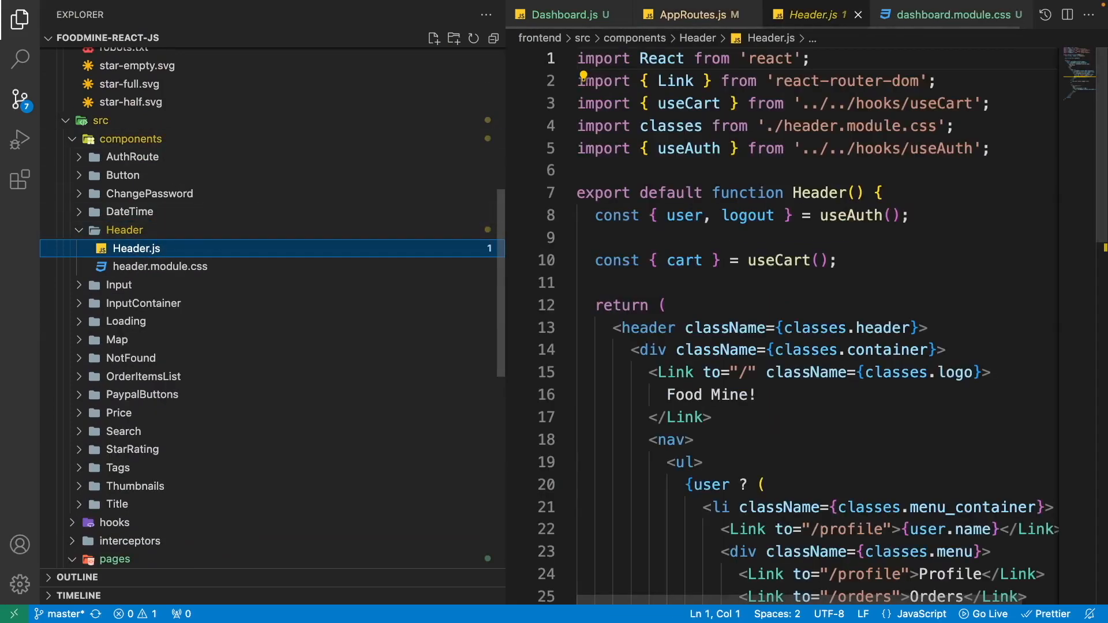
Step: Change the user name Link's target in Header.js from profile to /dashboard
click(19, 19)
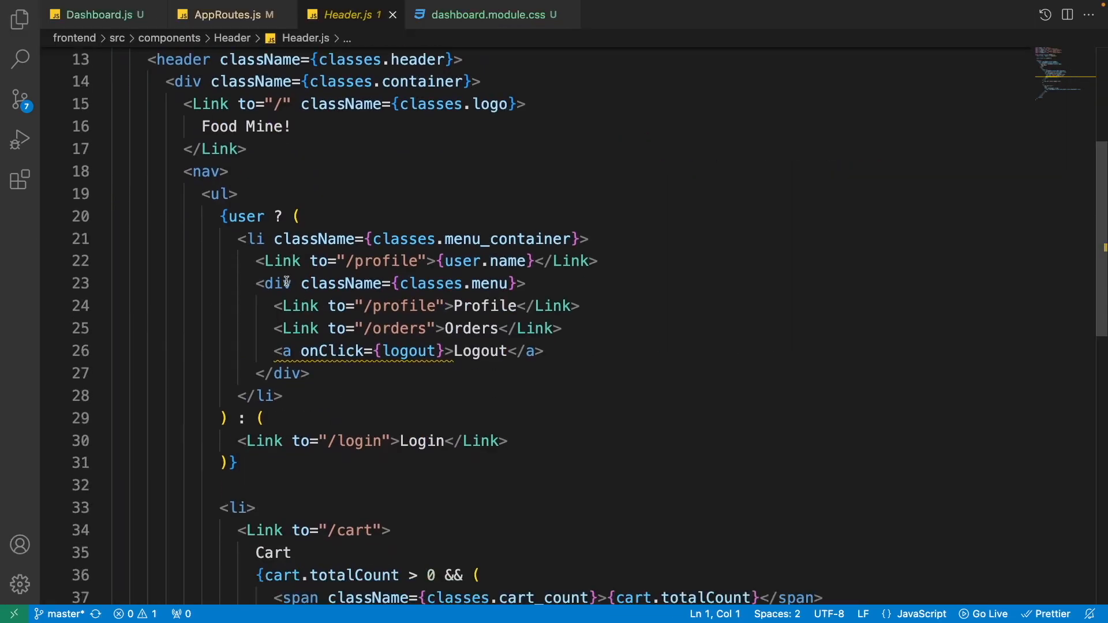
double_click(482, 261)
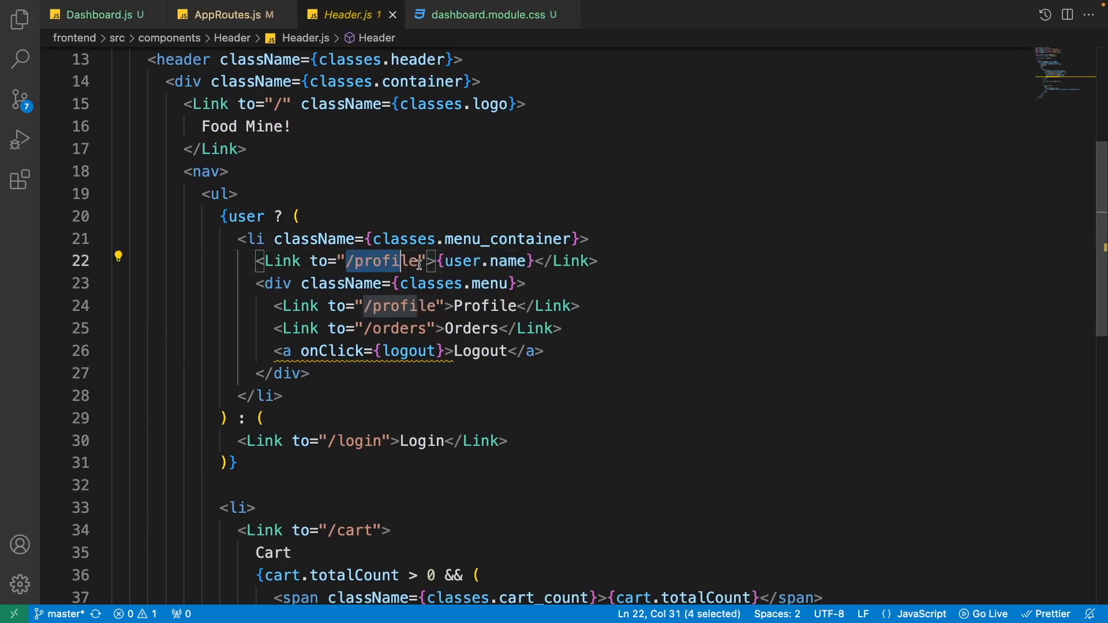
text(/dashboard)
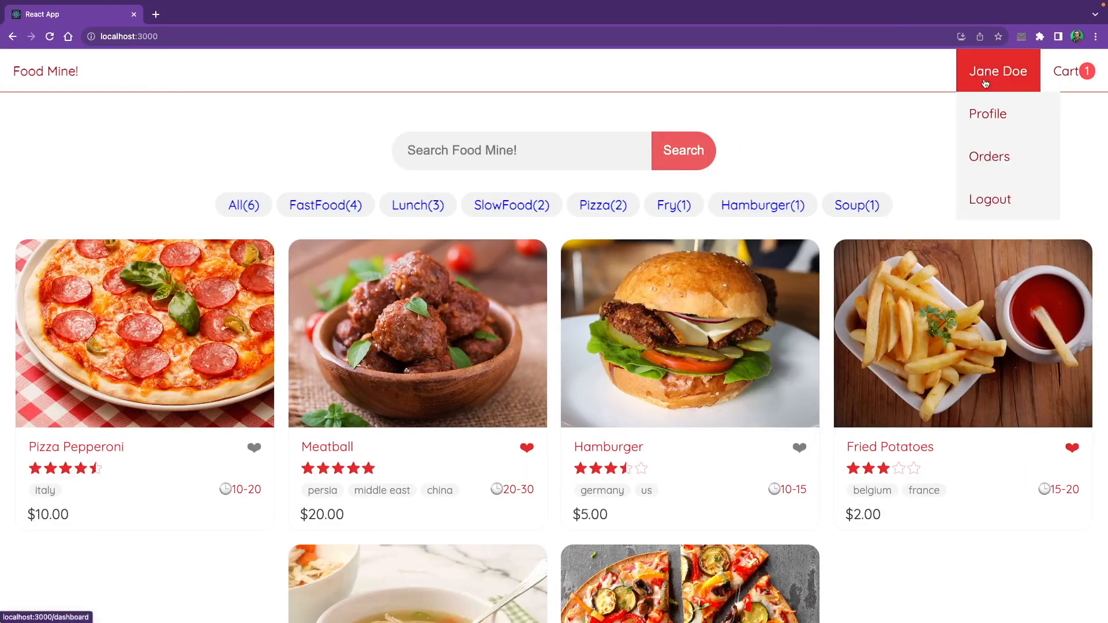
Step: Follow the Jane Doe header link to /dashboard in Chrome, then return to Dashboard.js
click(998, 71)
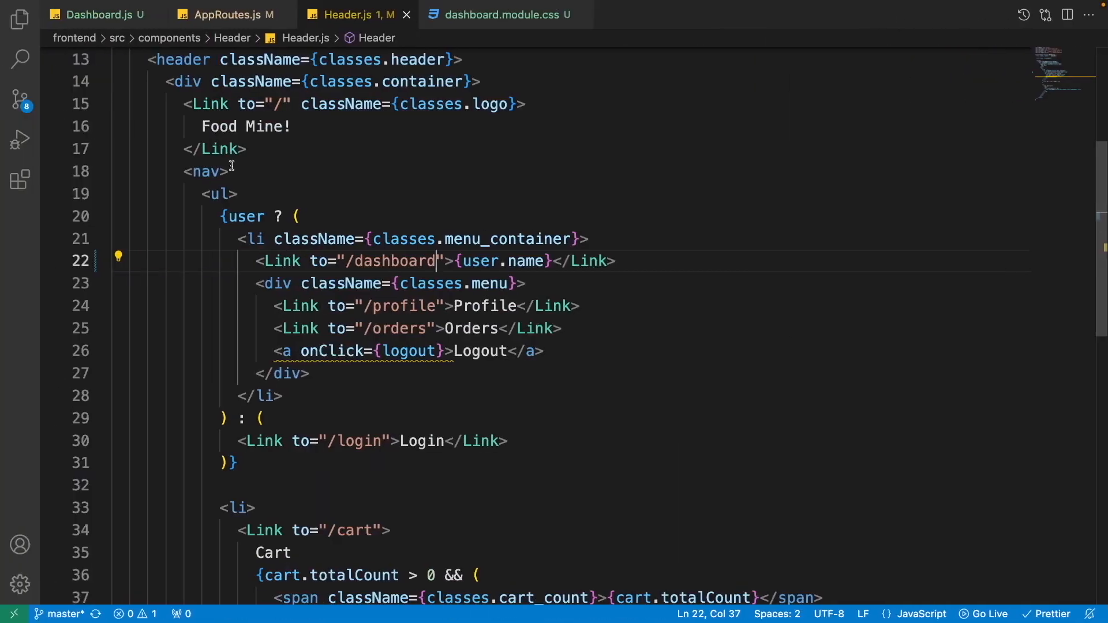
click(95, 14)
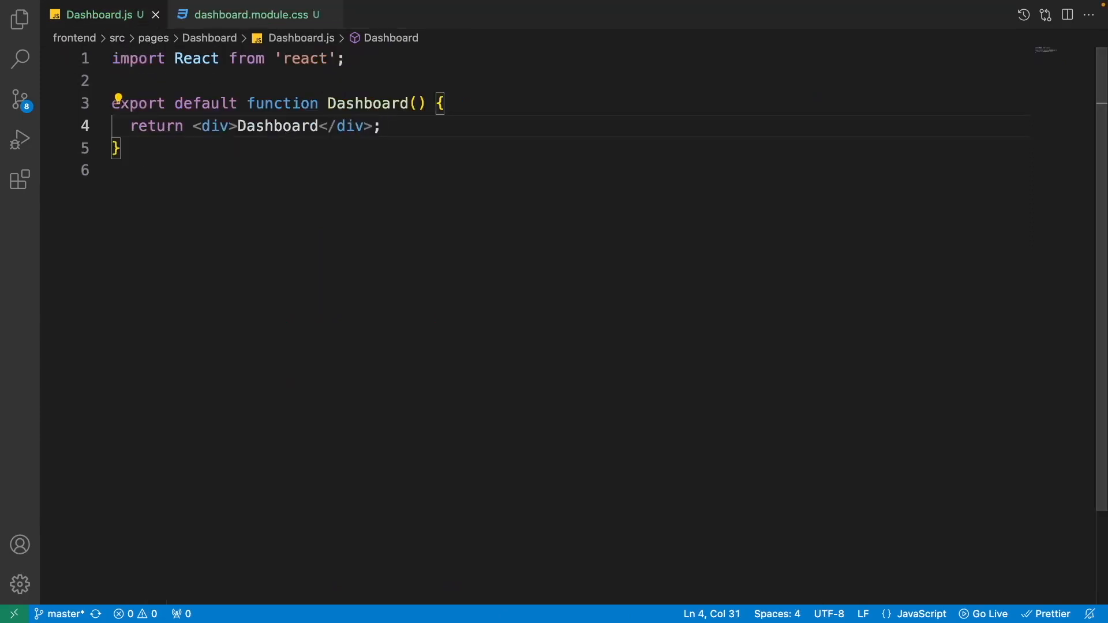
Step: Add a const {user} lookup line above the Dashboard's return statement
key(Enter)
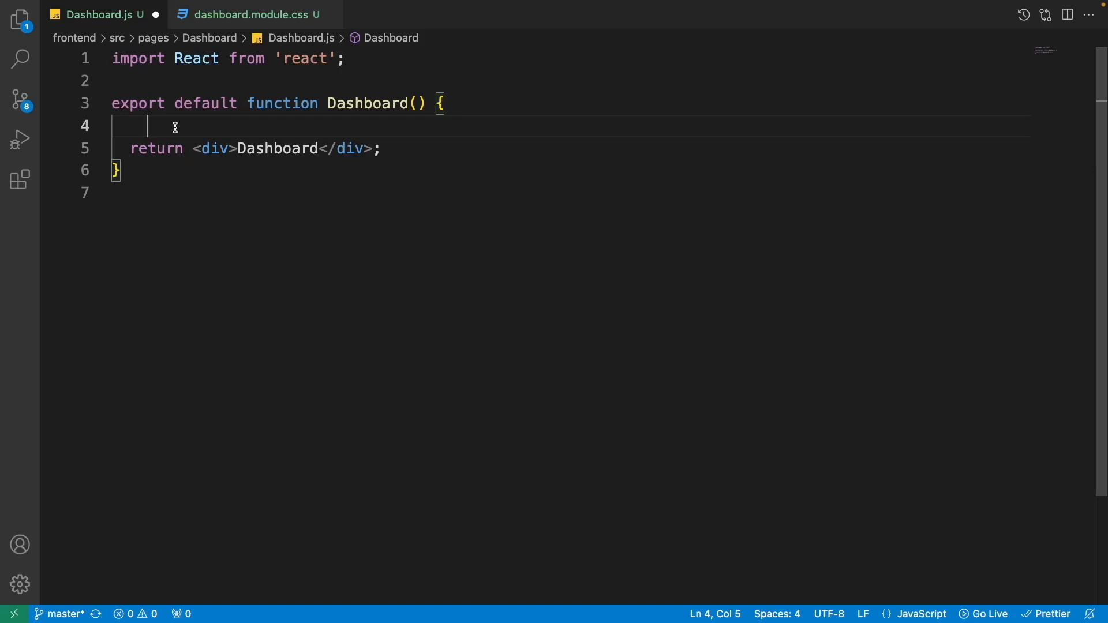
text(co)
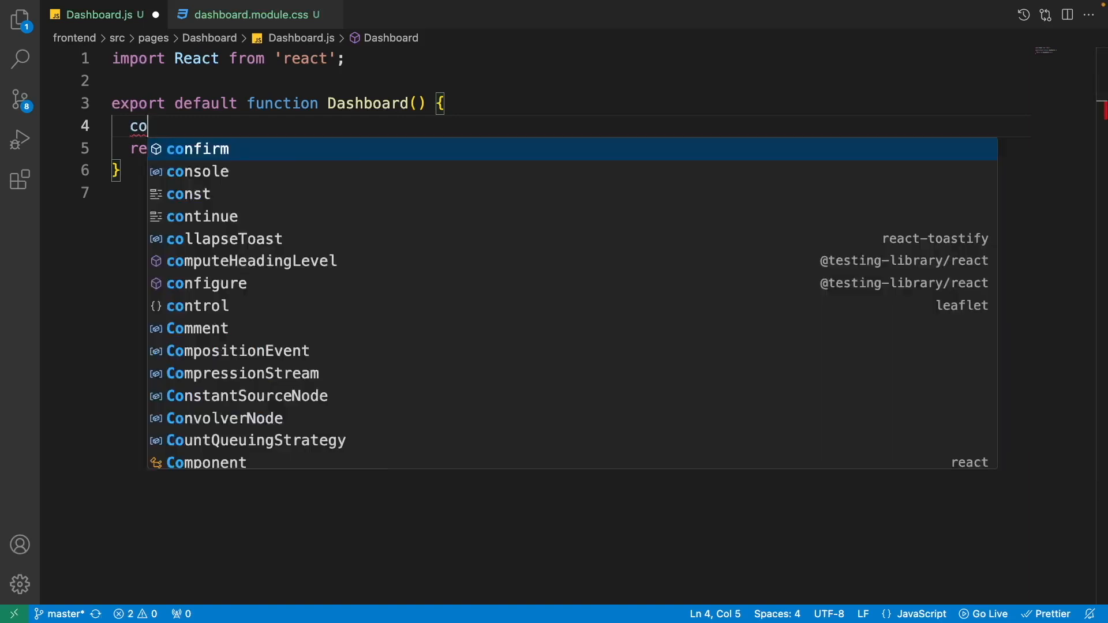
text(nst {user})
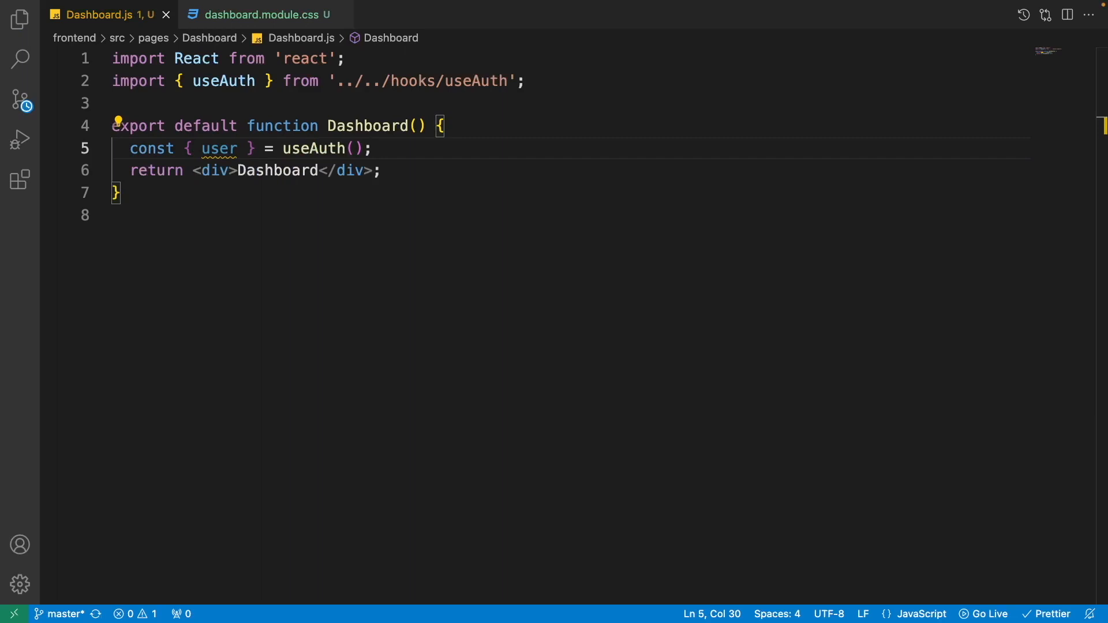
text( className={classes.container)
key(Enter)
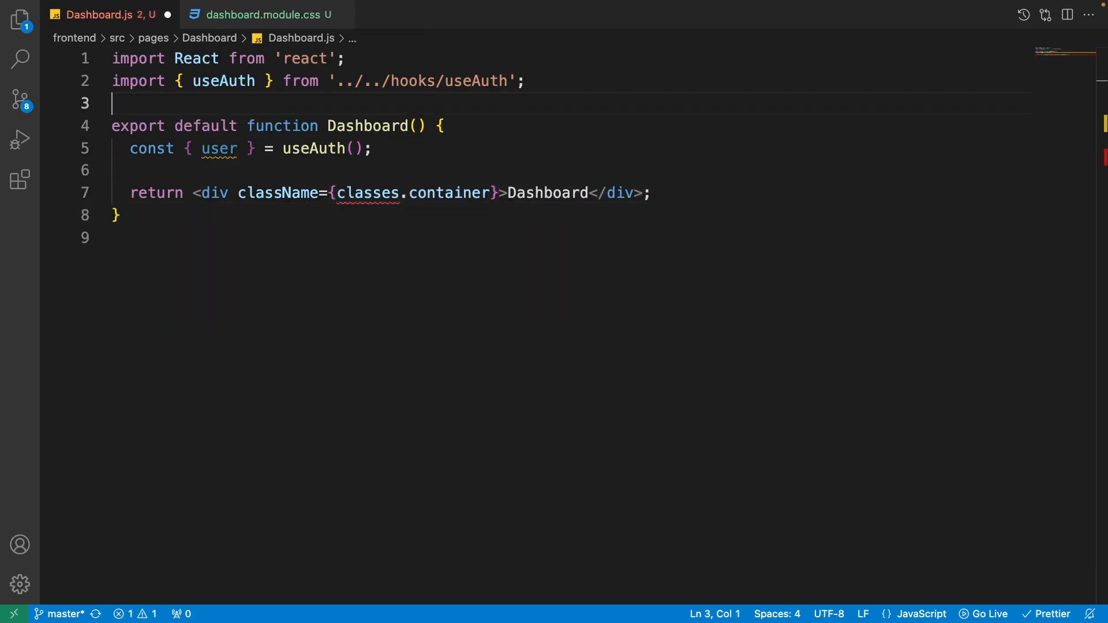
Step: Import classes from './dashboard.module.css', add a classes.menu div, and begin const allItems
text(import)
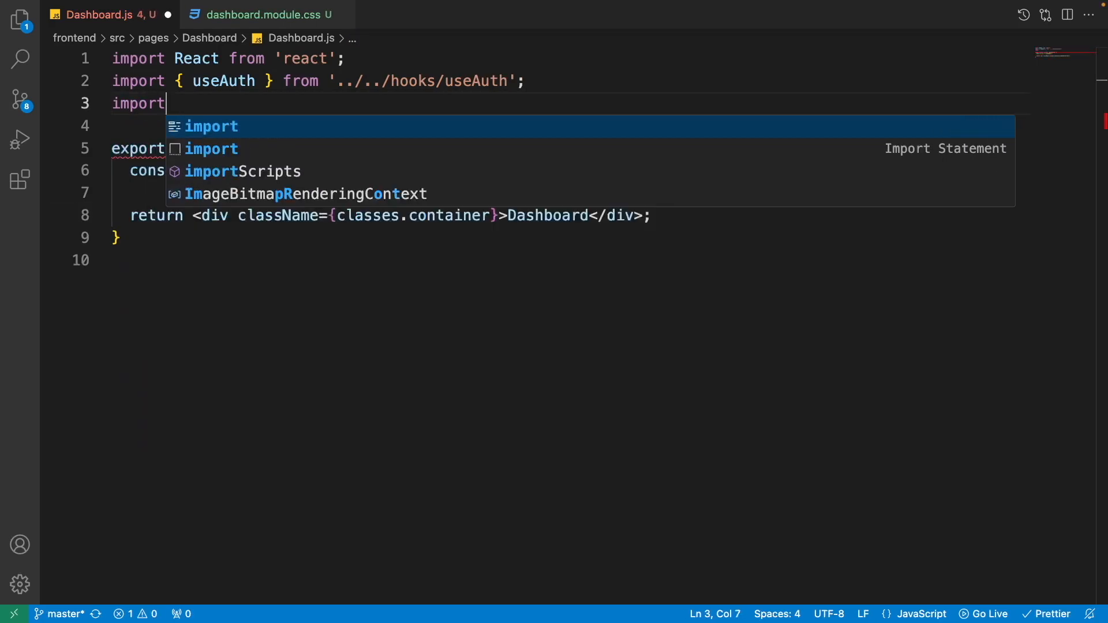
text(classes from './)
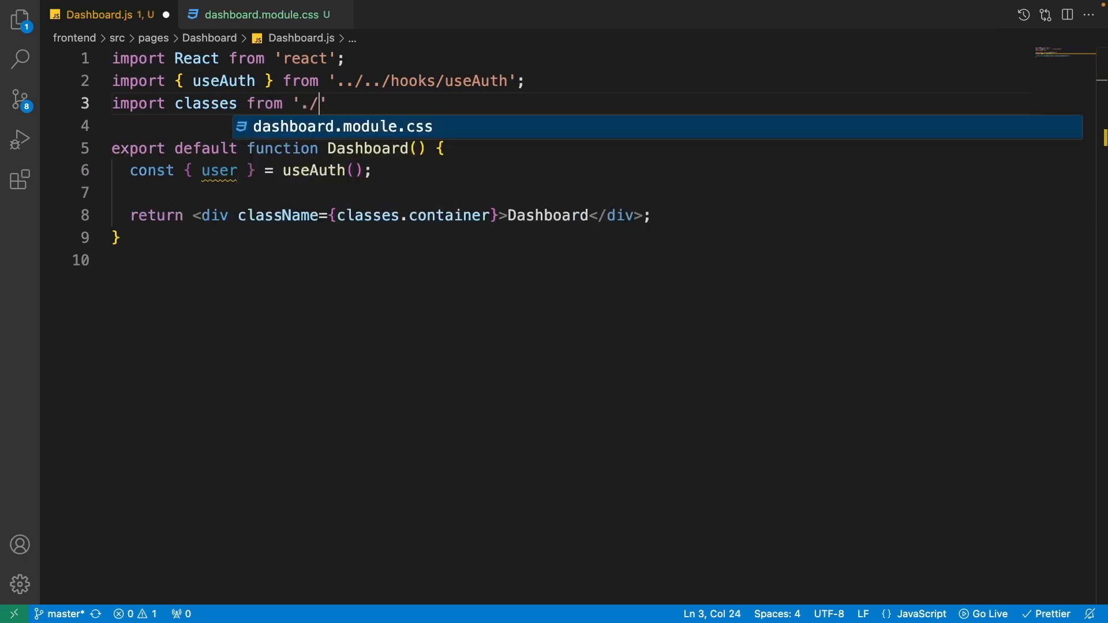
key(Tab)
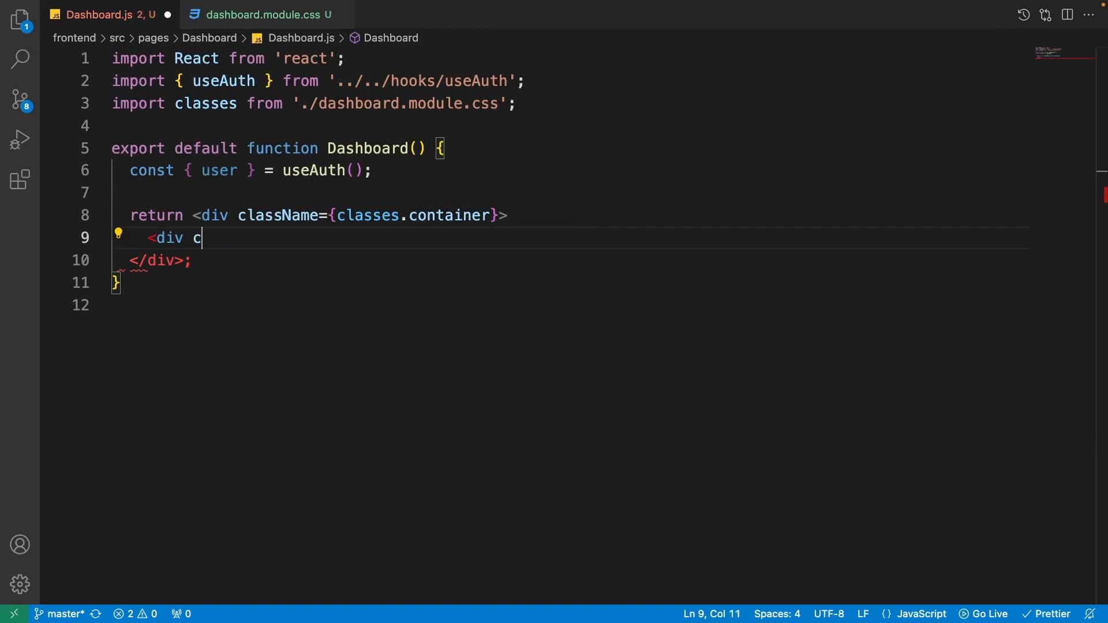
text(lassName={classes.menu}>)
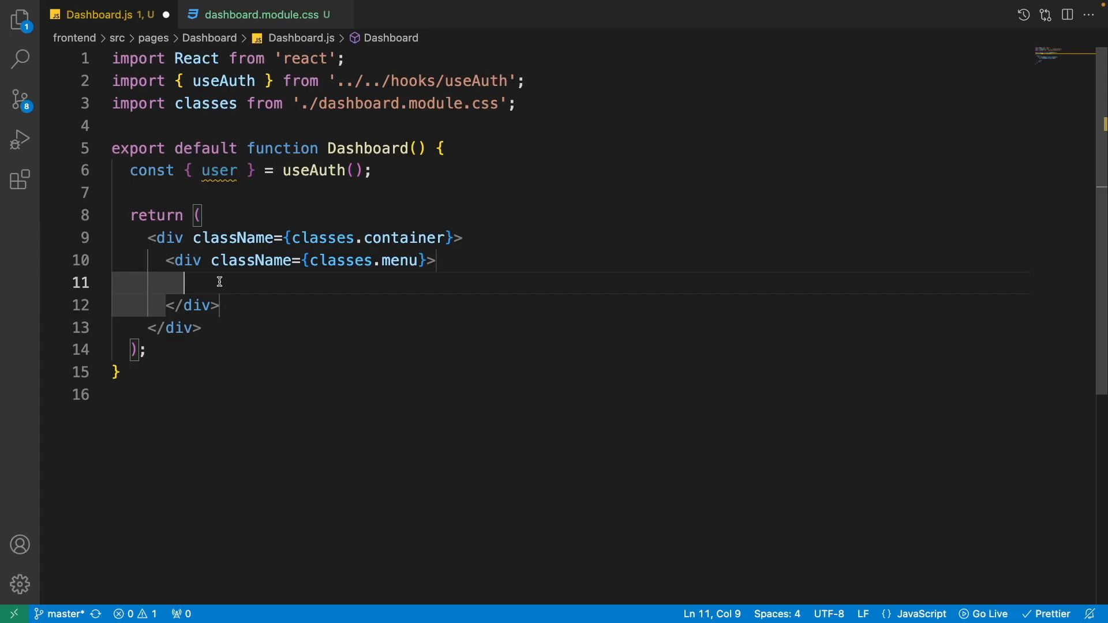
mouse_move(176, 493)
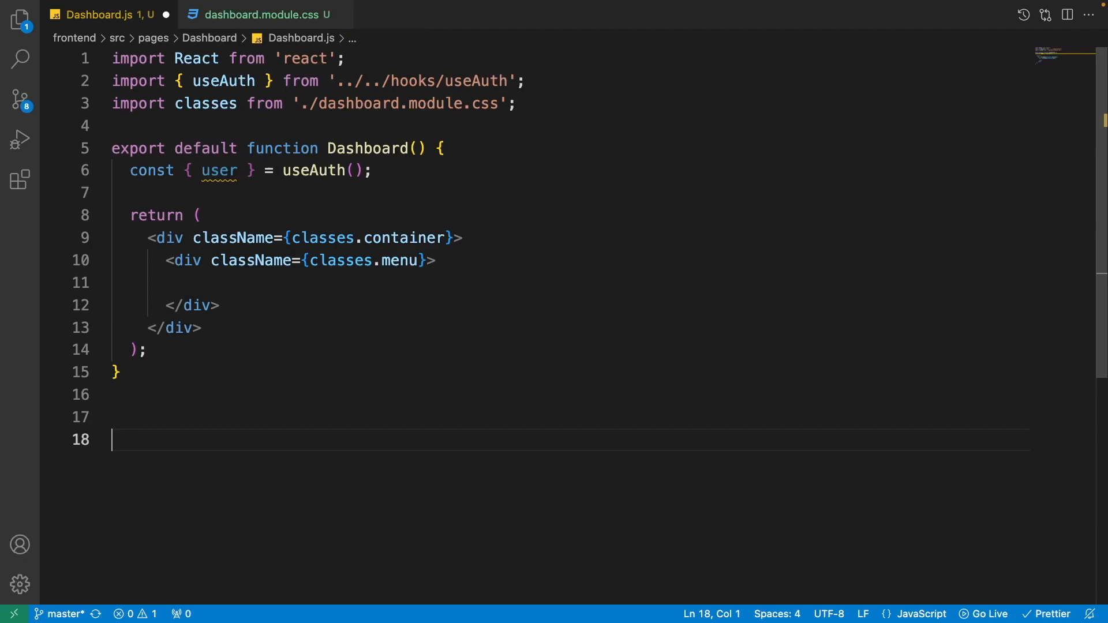
text(const allItems =)
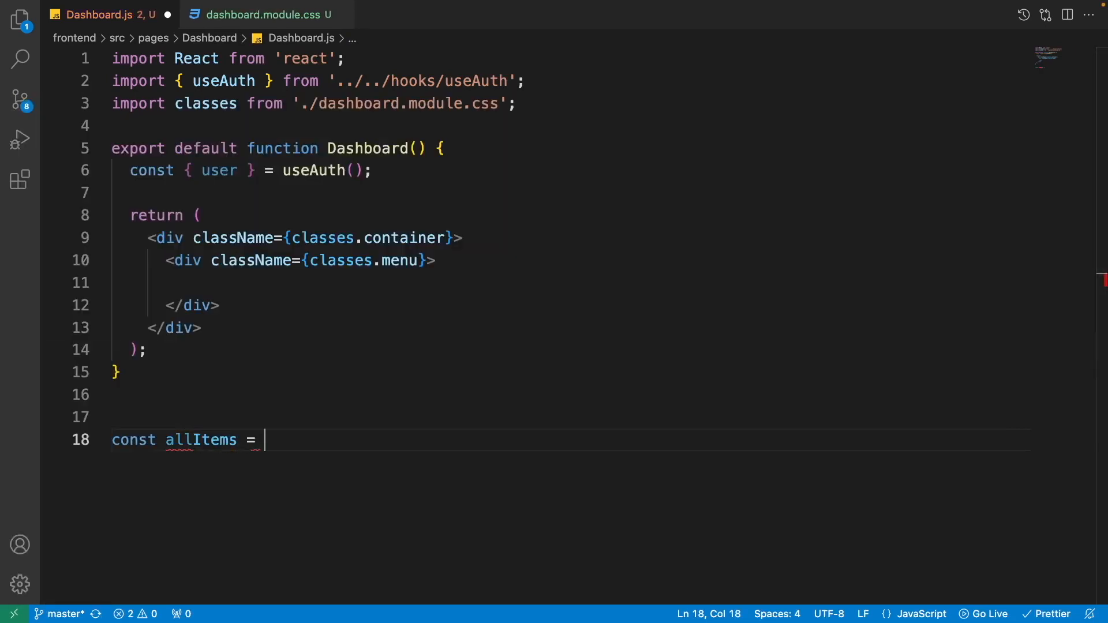
Step: Paste the allItems array with Orders, Profile and admin-only Users entries
text([)
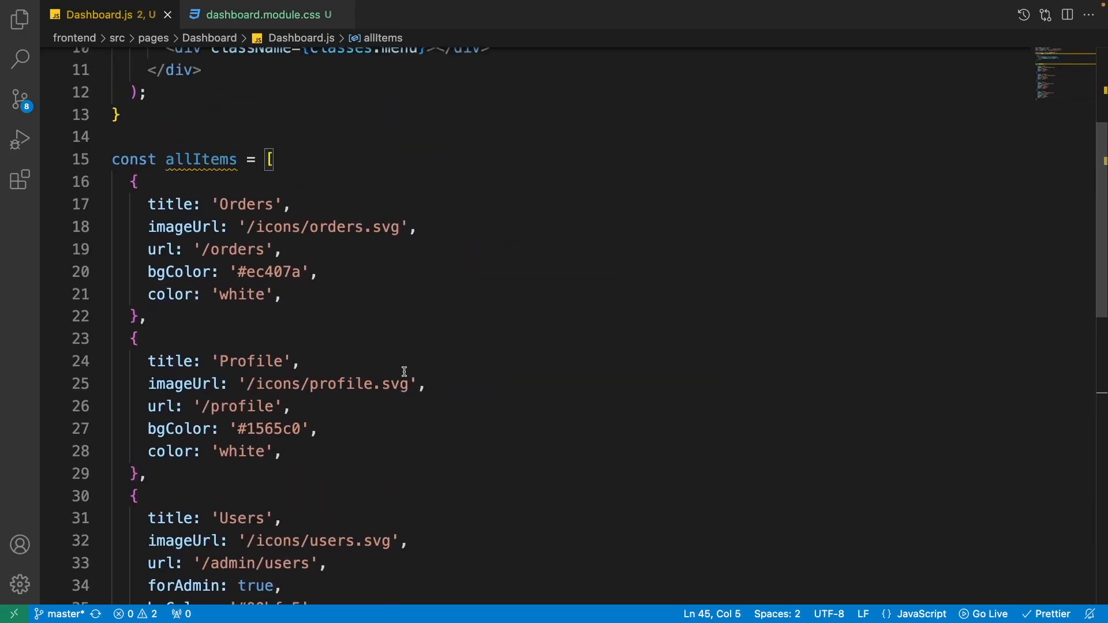
mouse_move(207, 293)
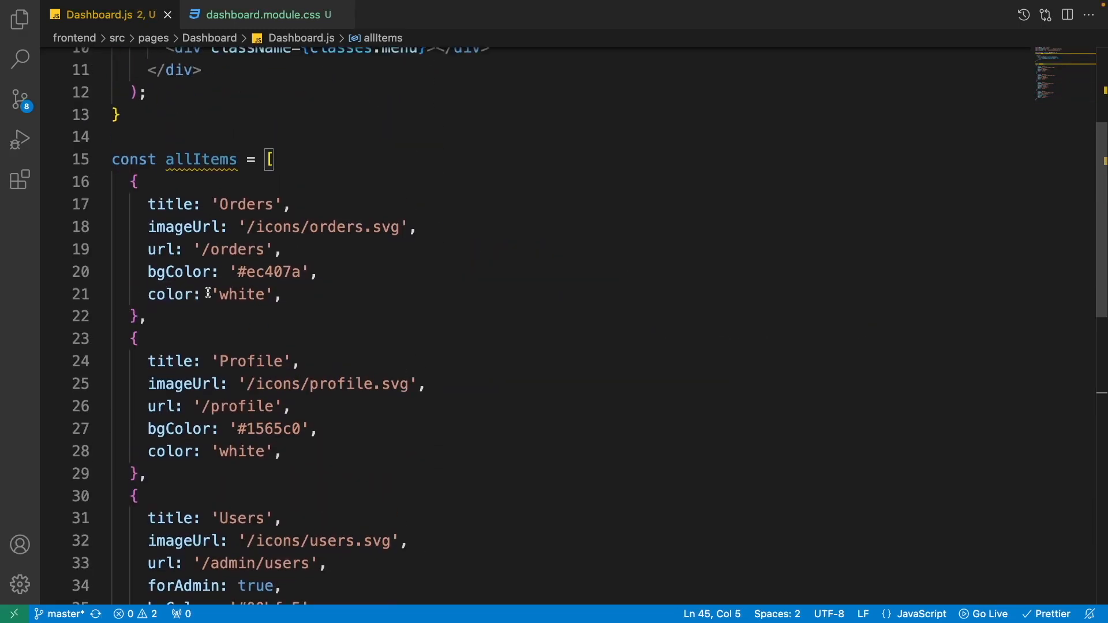
scroll(down, 3)
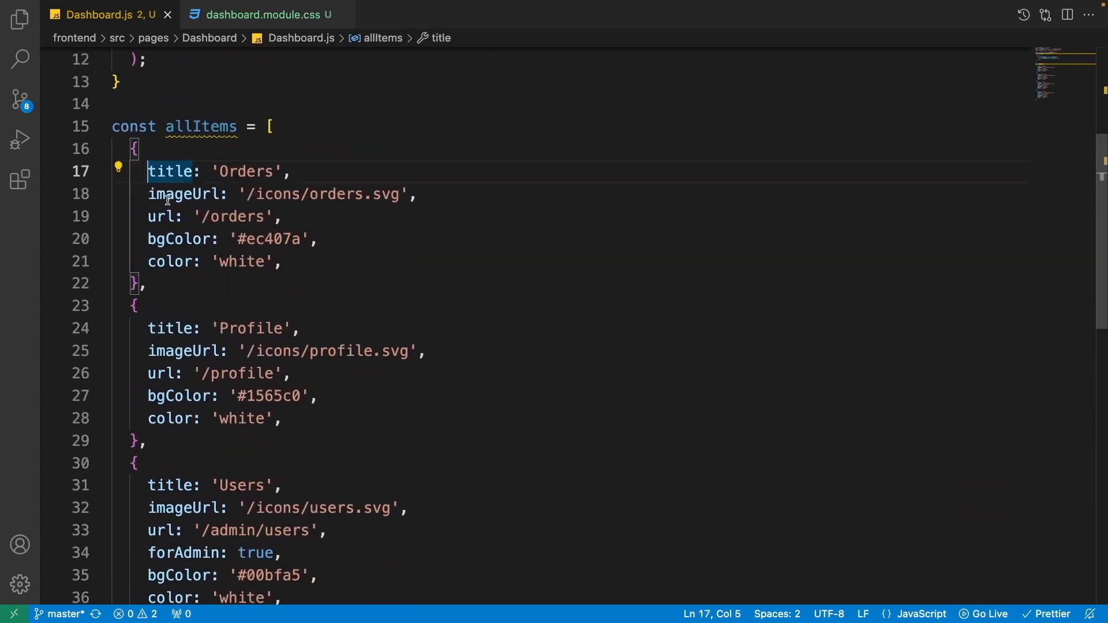
click(150, 239)
text({)
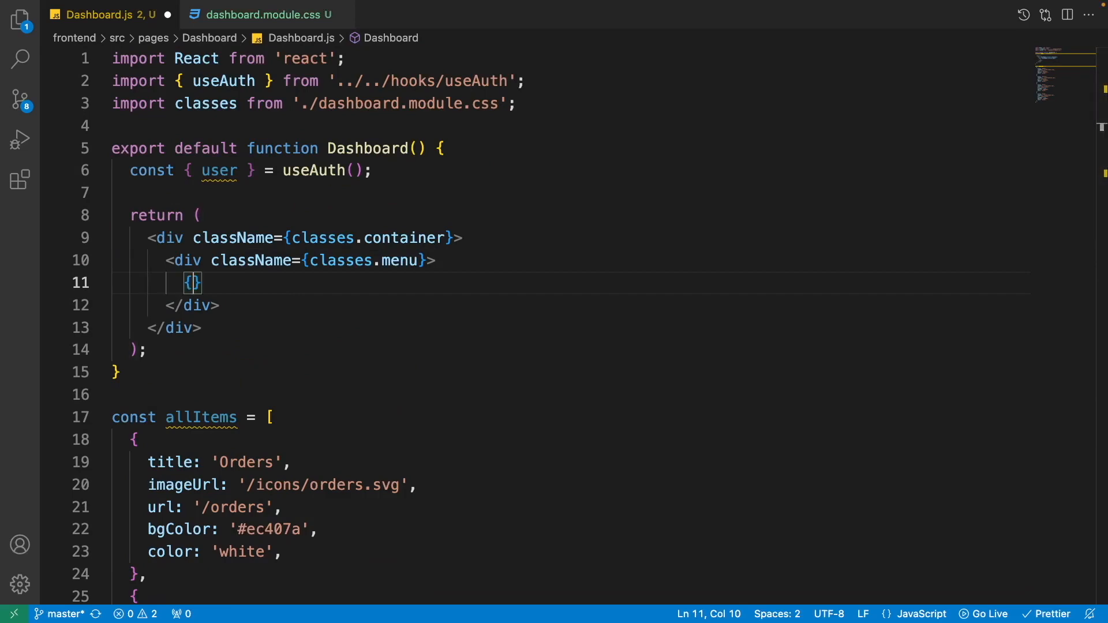
Step: Inside the menu div, filter allItems with item => user.isAdmin || !item.forAdmin
text(all)
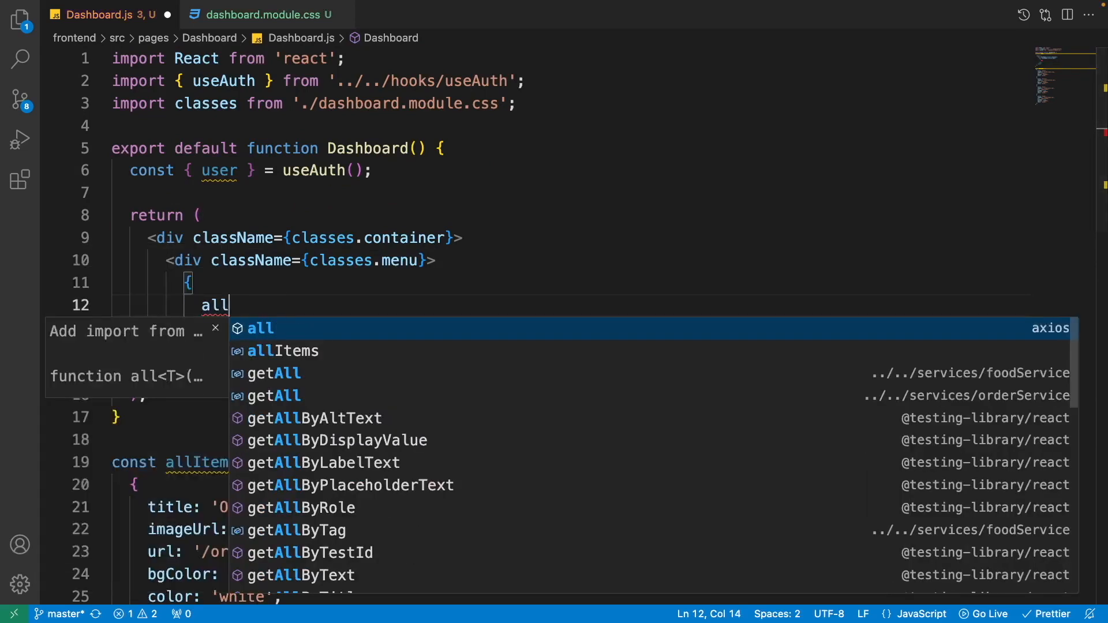
text(Items.filter()
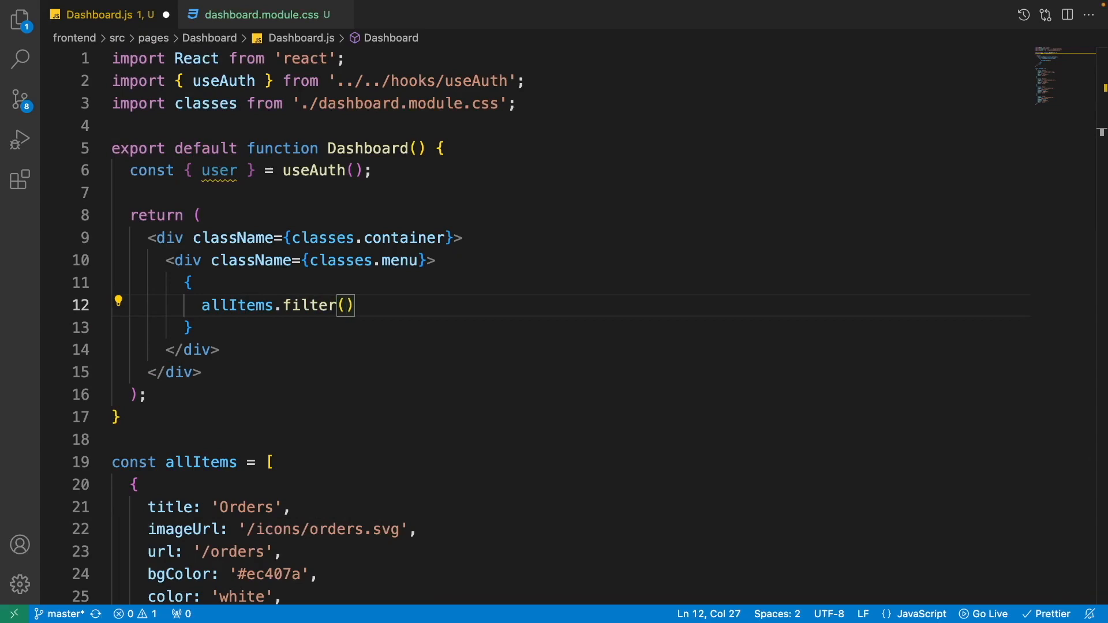
text(item => user.)
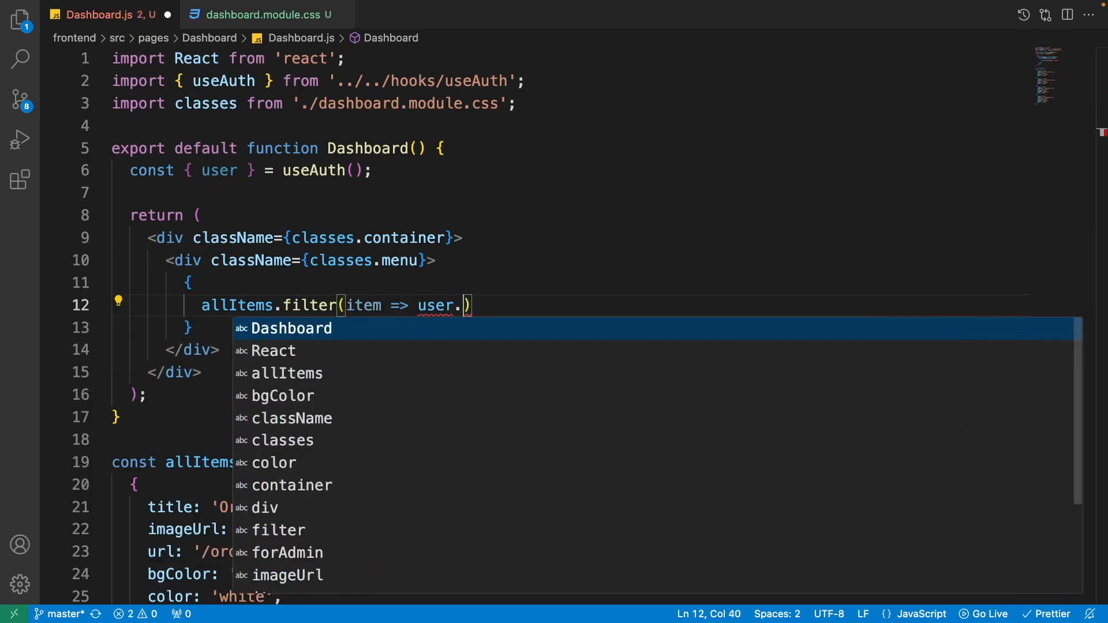
text(isAdmin ||)
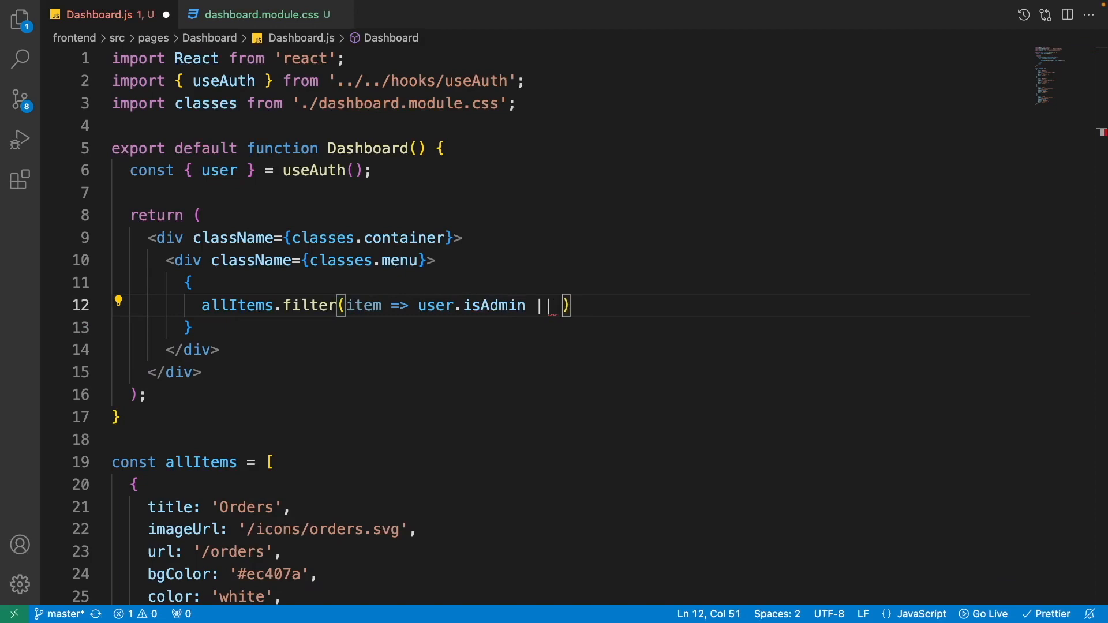
text(!item.forAdmin)
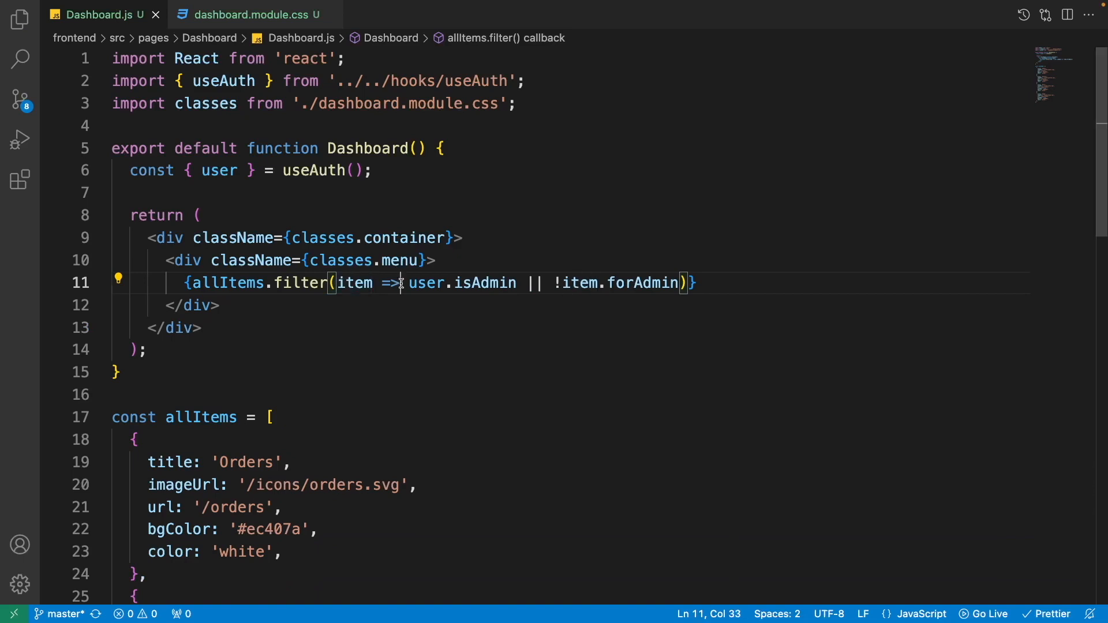
drag(408, 282, 516, 283)
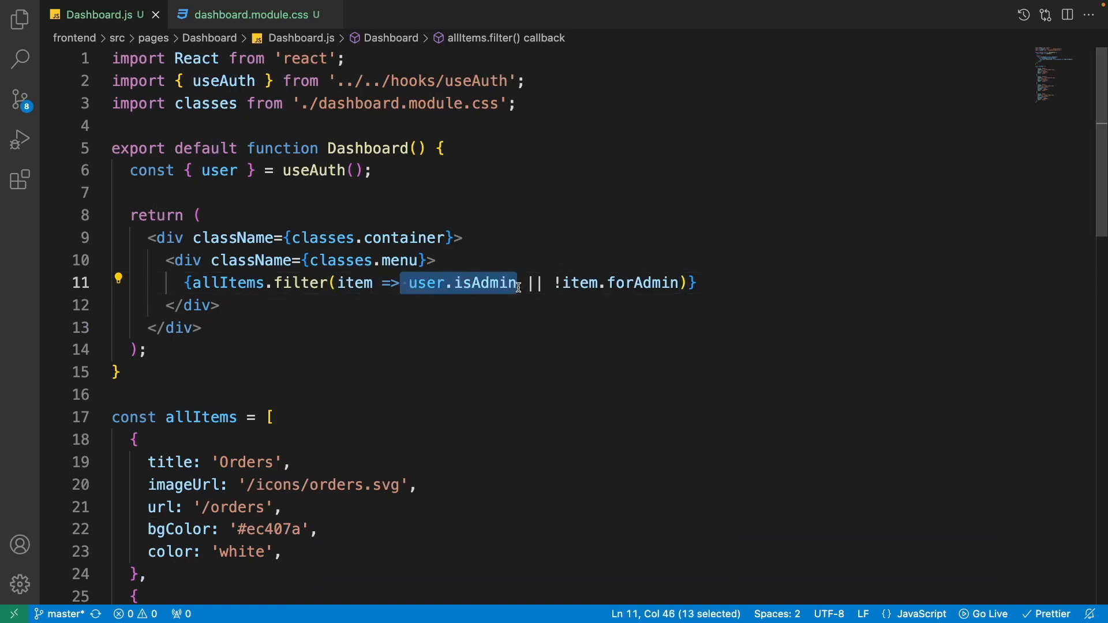
click(412, 283)
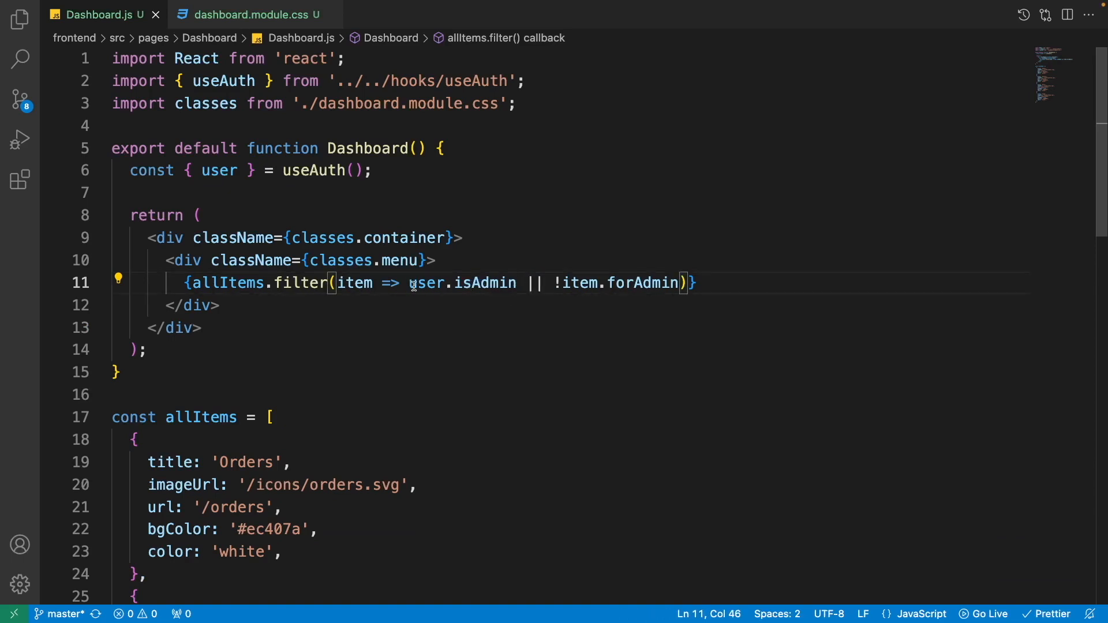
drag(412, 283, 679, 283)
text(.map()
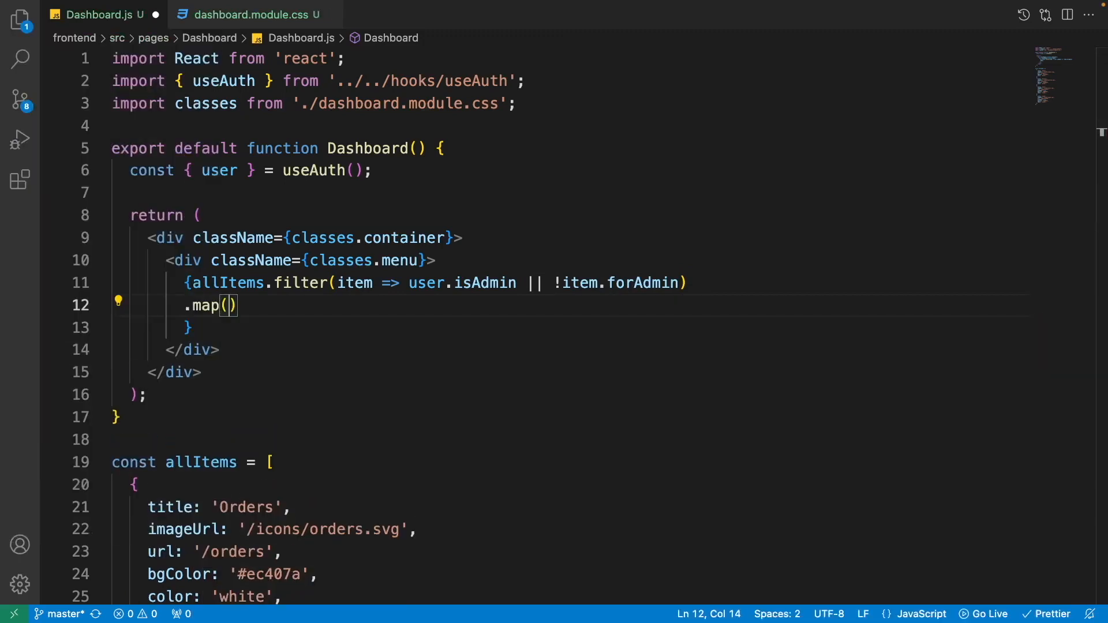
Step: Map each item to a Link to item.url styled with item.backgroundColor and item.color
text(item =>)
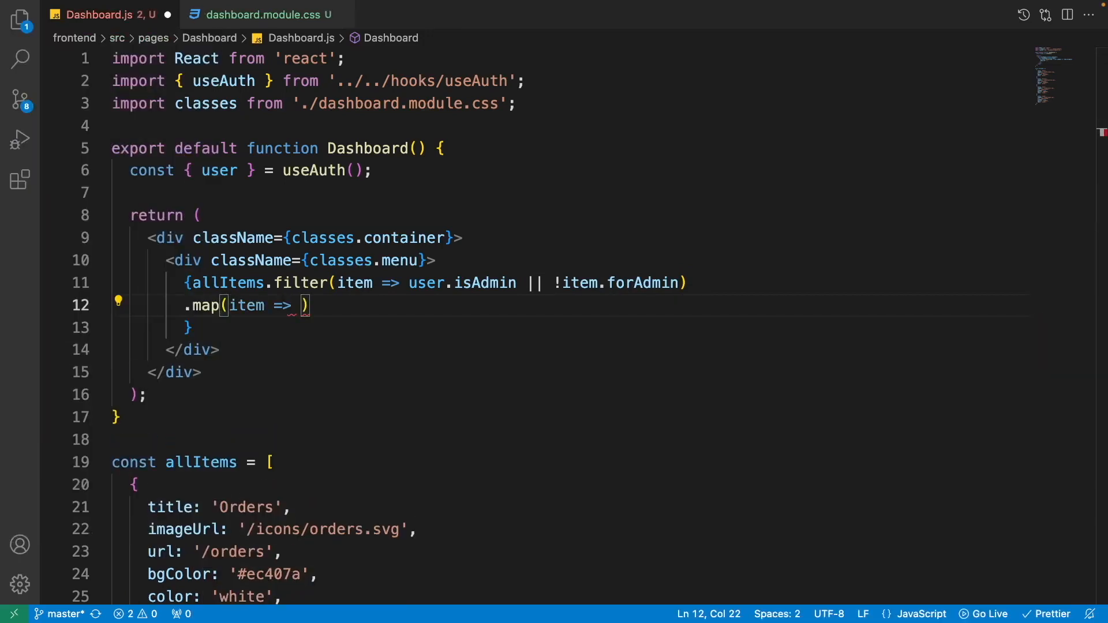
text(<Link)
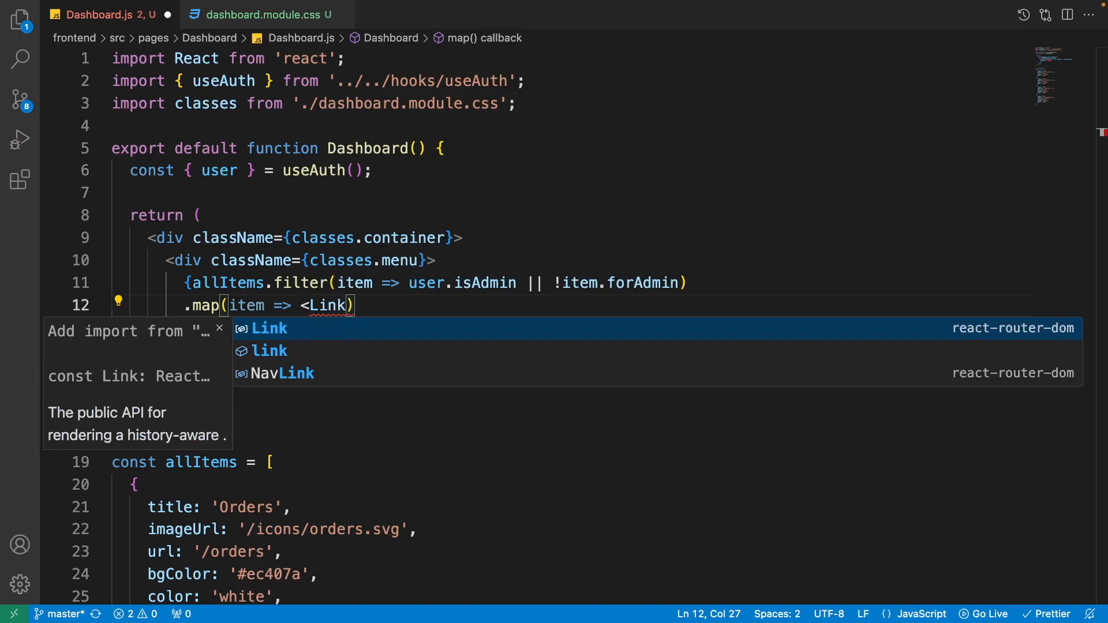
click(268, 327)
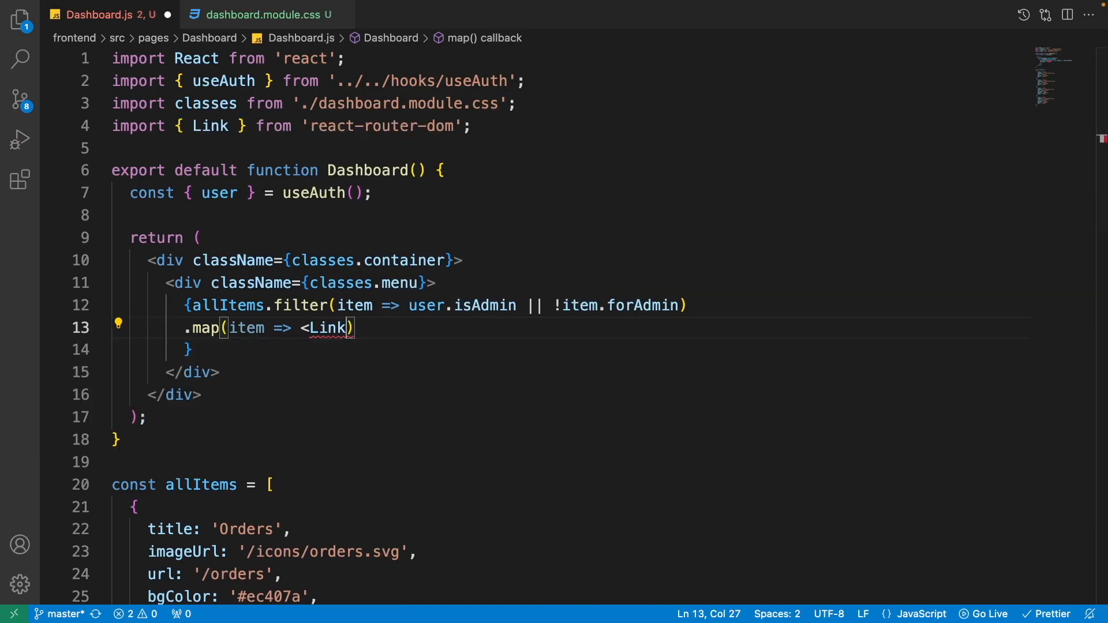
text(to={})
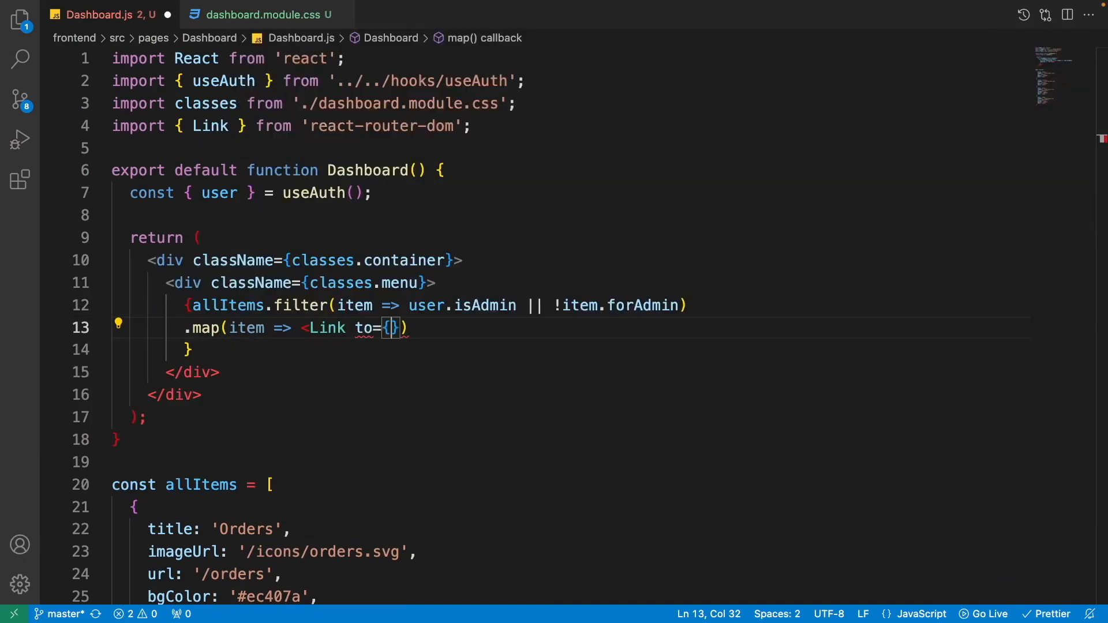
text(item.url} style={)
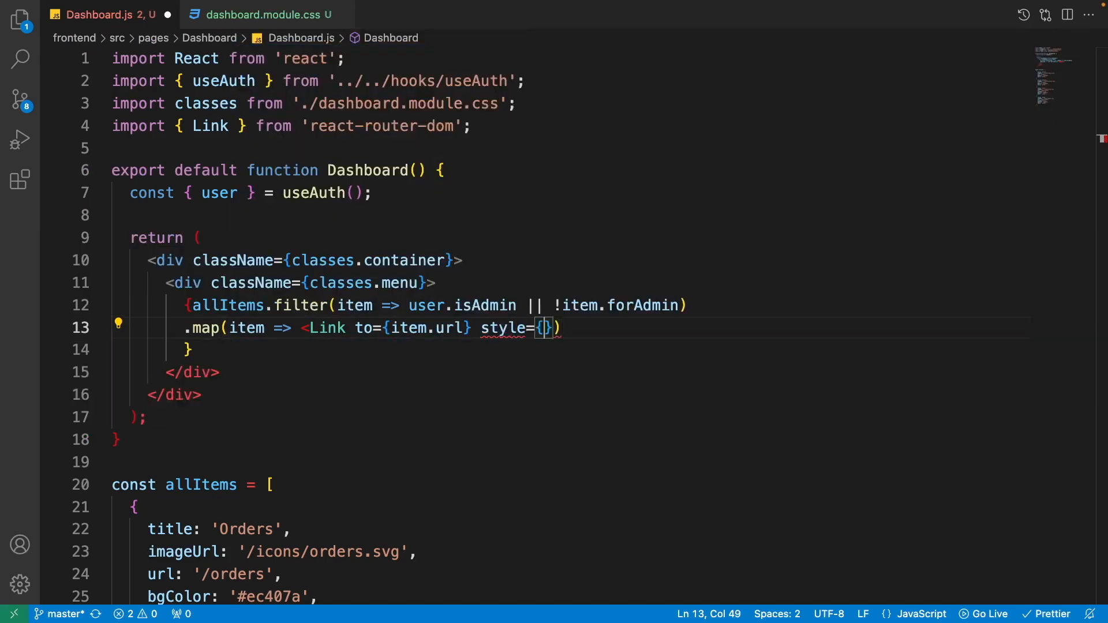
text(backgroundColor:})
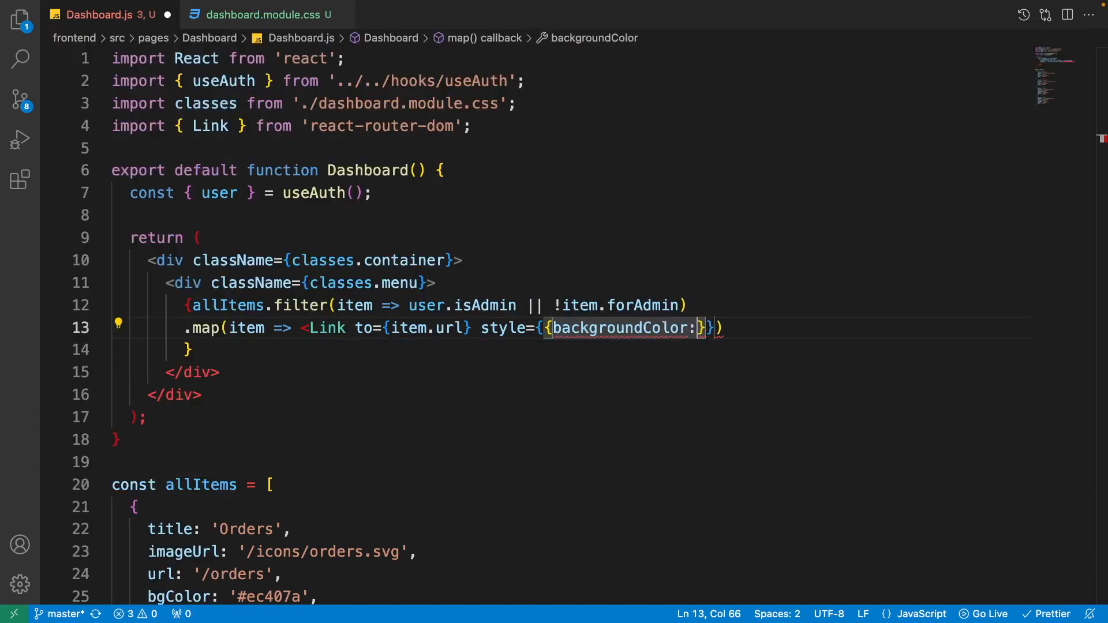
text(item.backgroundColor,)
text(color: item.color,)
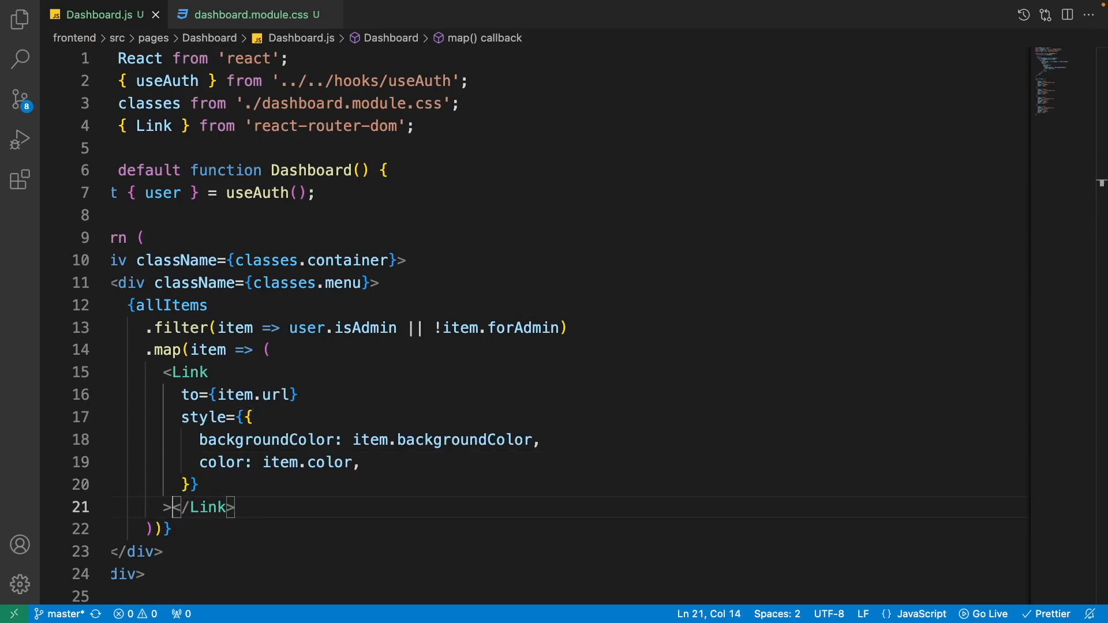
Step: Inside each Link, add <img src={item.imageUrl} alt={item.title} /> and an <h2> title
key(Enter)
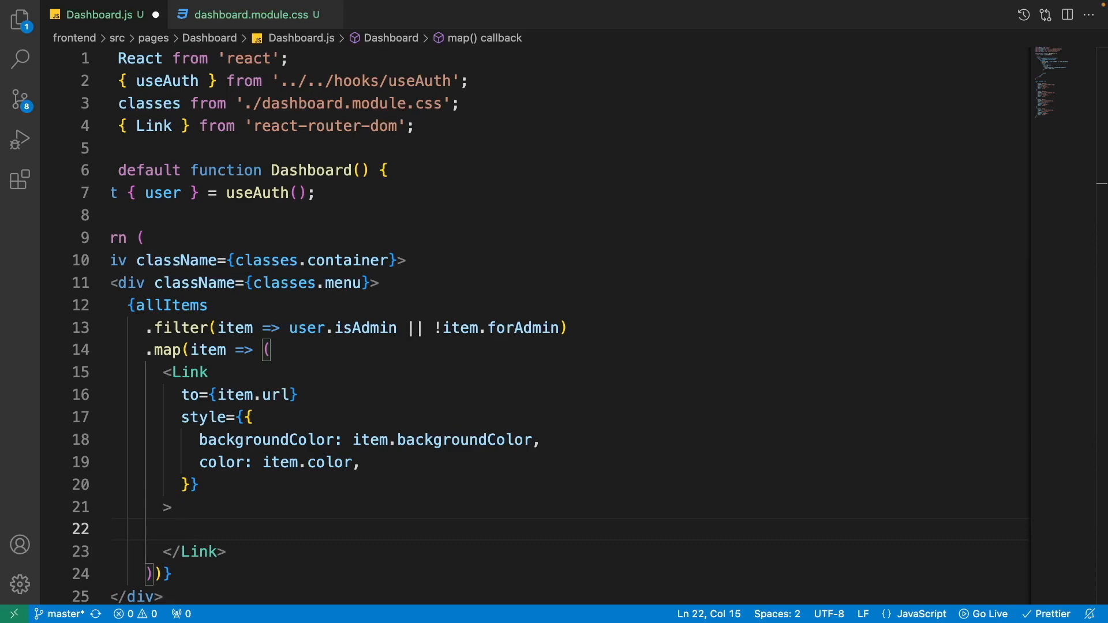
text(<img src=)
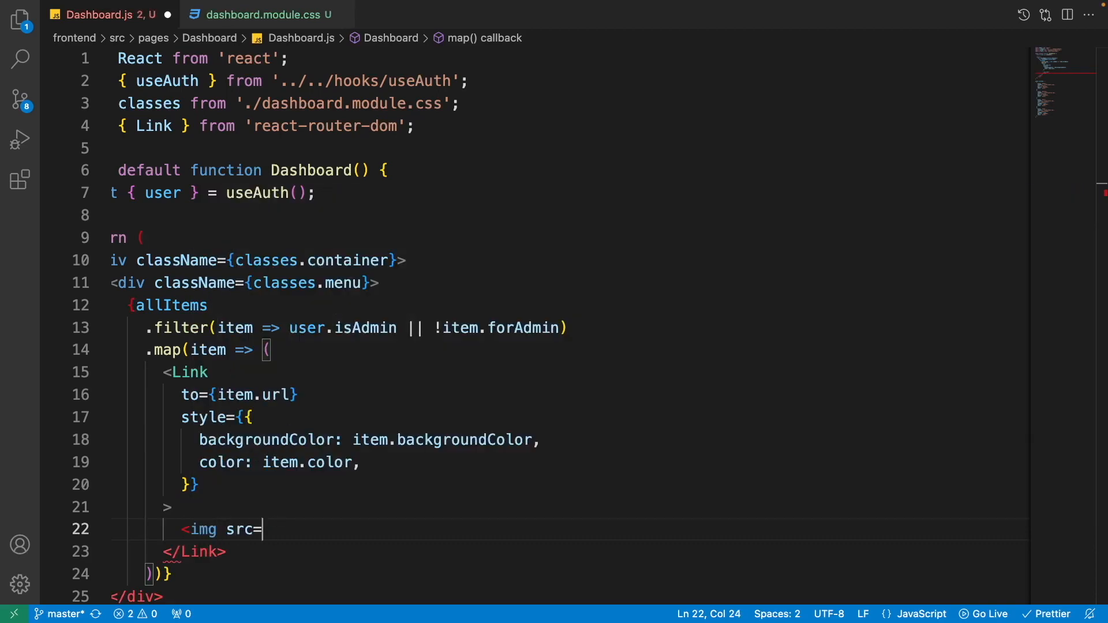
text({item.imageUrl})
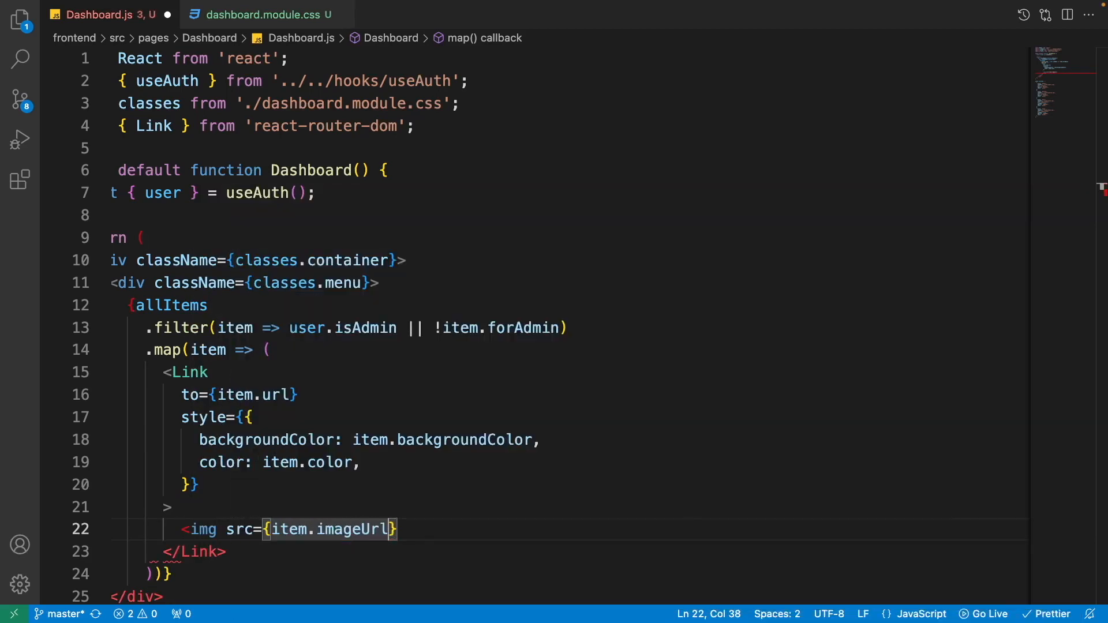
text(alt={)
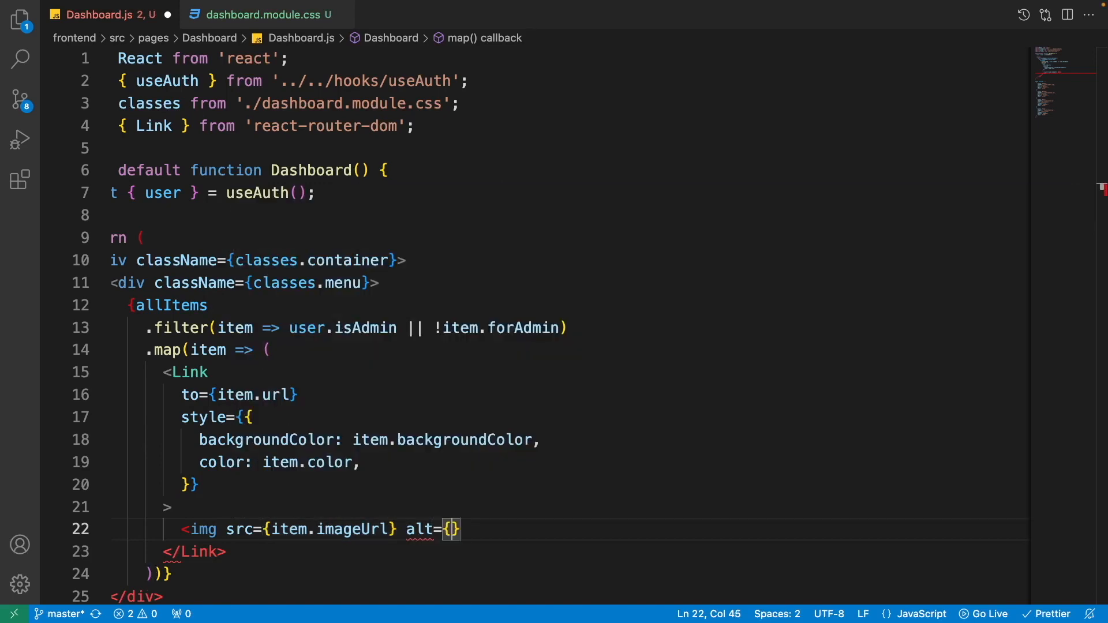
text(item.title} />)
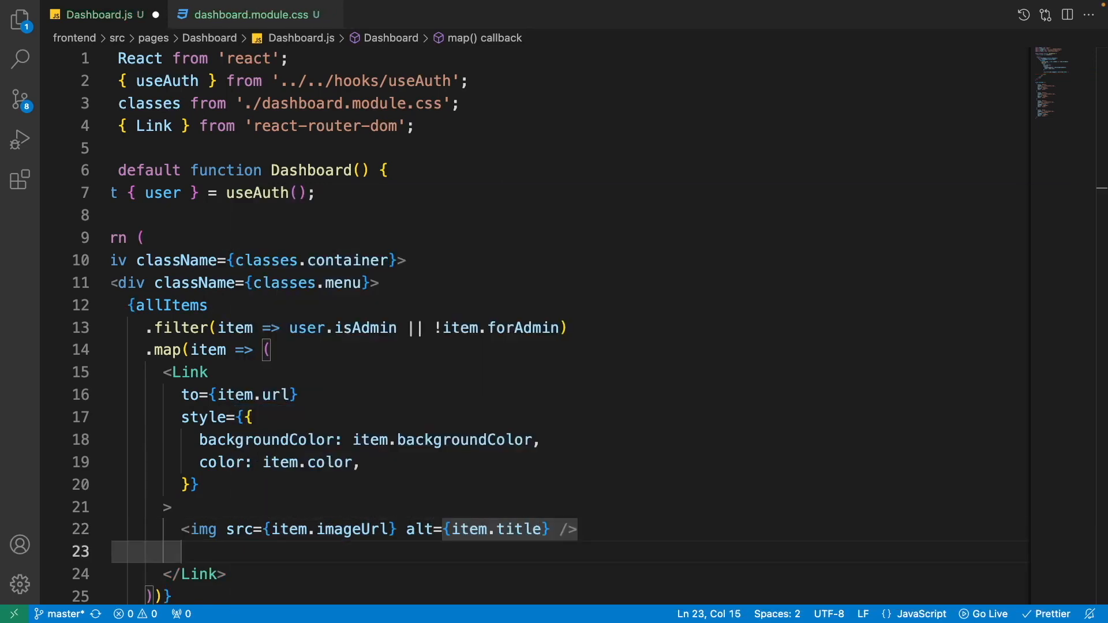
text(<h2>{}</h2>)
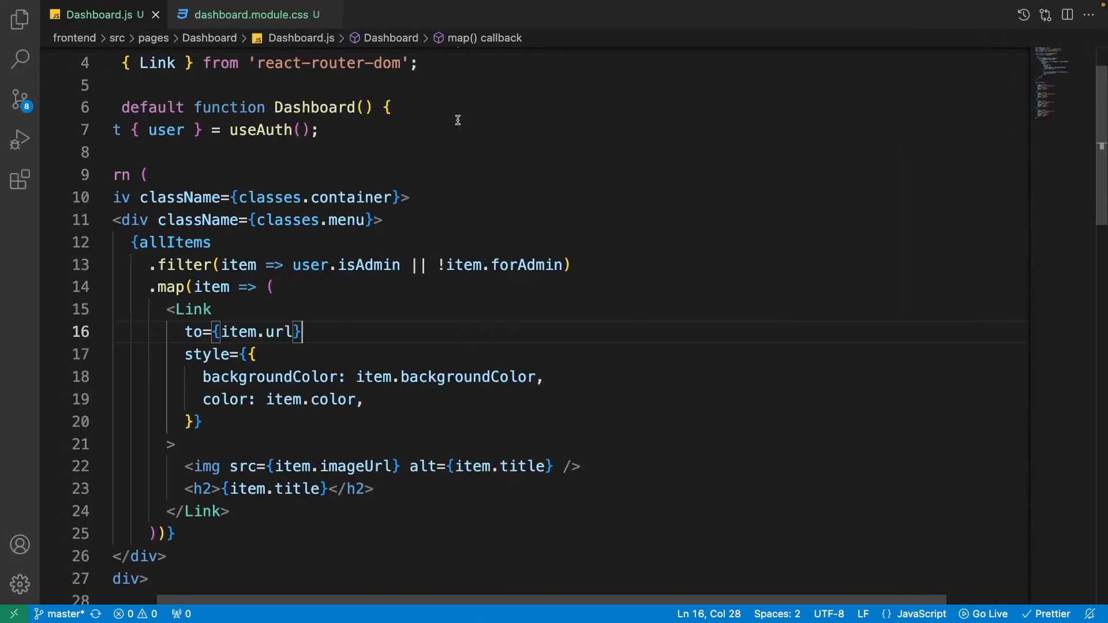
click(252, 14)
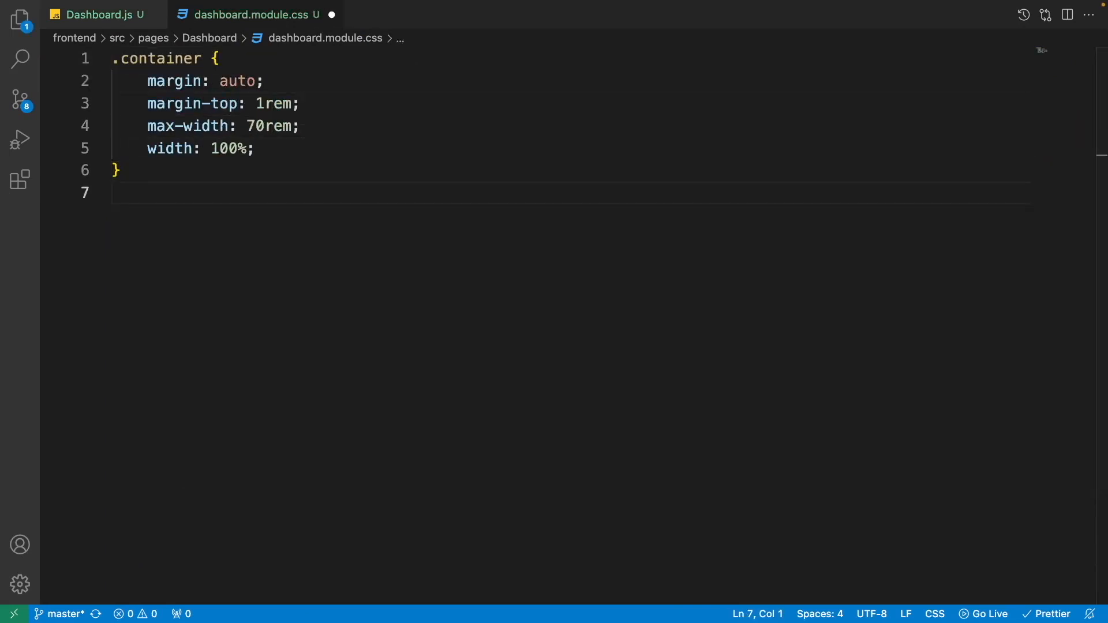
Step: Add a .menu rule with display flex, justify-content center and flex-wrap wrap
click(285, 103)
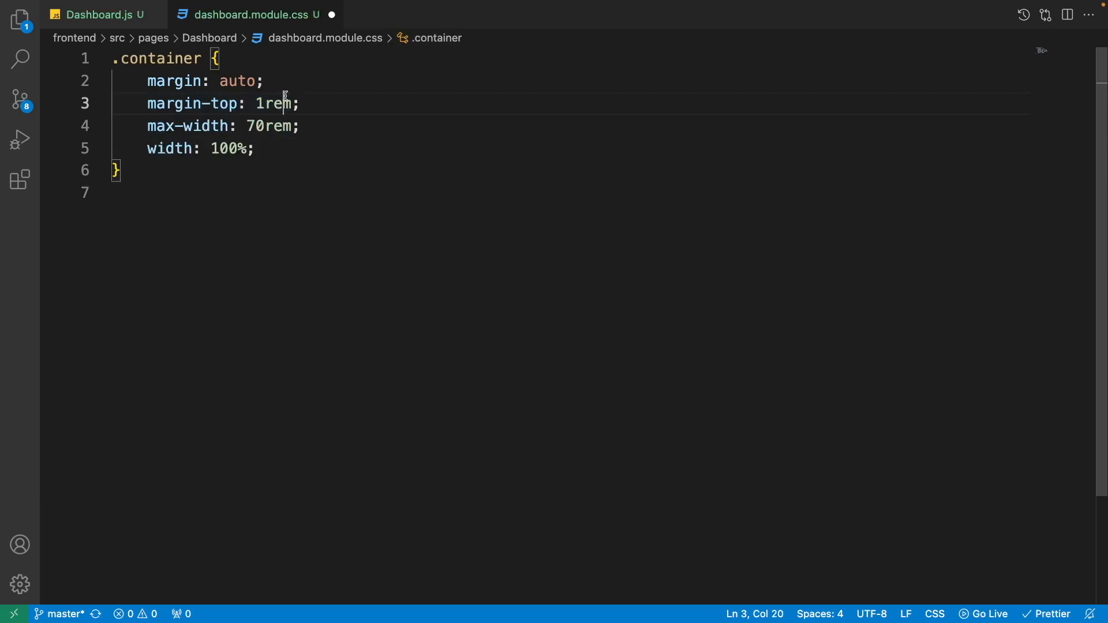
click(157, 149)
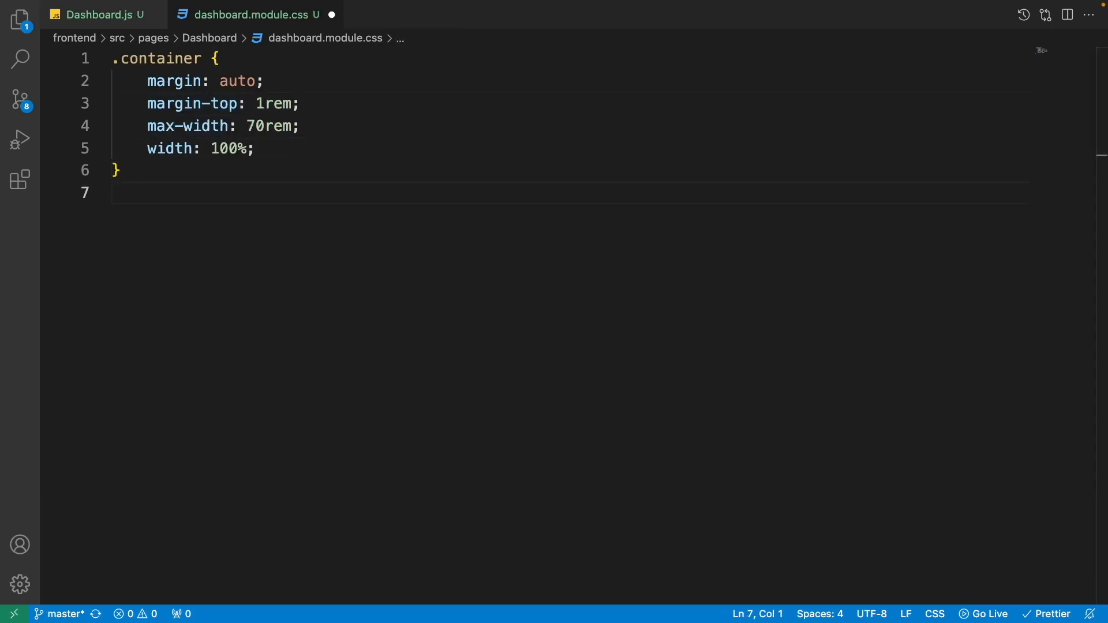
text(.menu {\n  display: flex;\n  justify-content: center;\n  flex-wrap: wrap;\n})
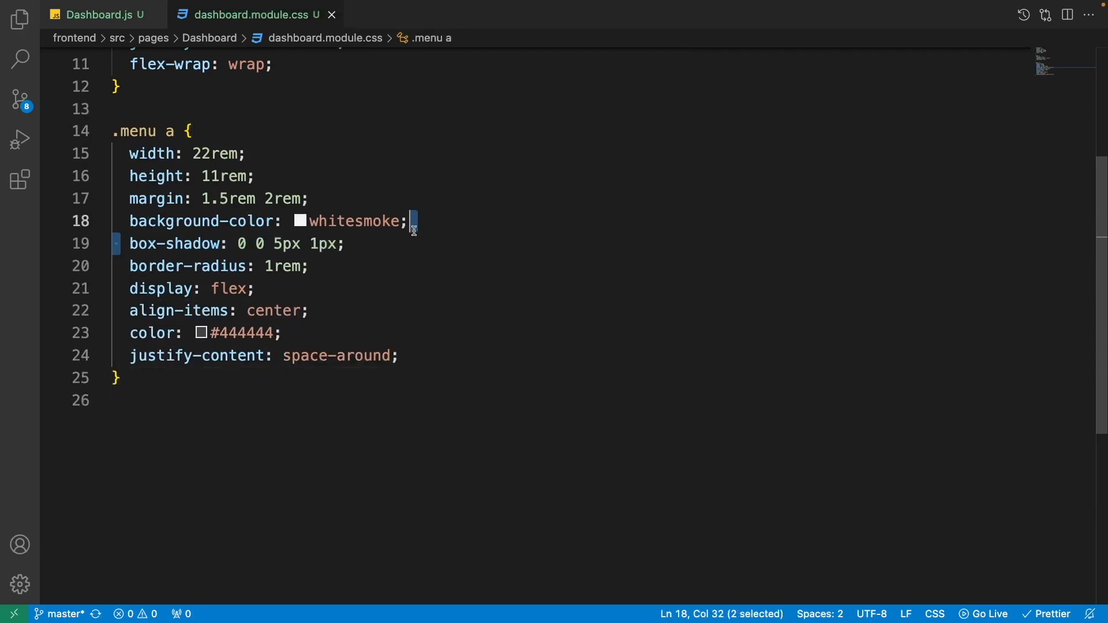
click(346, 243)
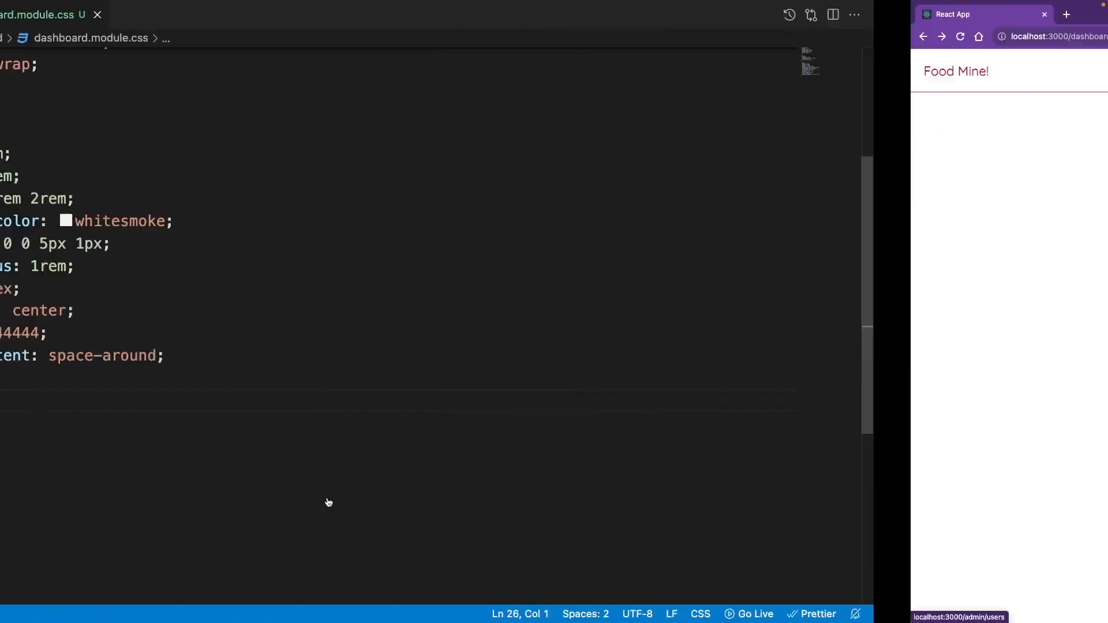
Step: Add .menu img sizing and a .menu a:hover shadow rule in dashboard.module.css
text(.menu img {)
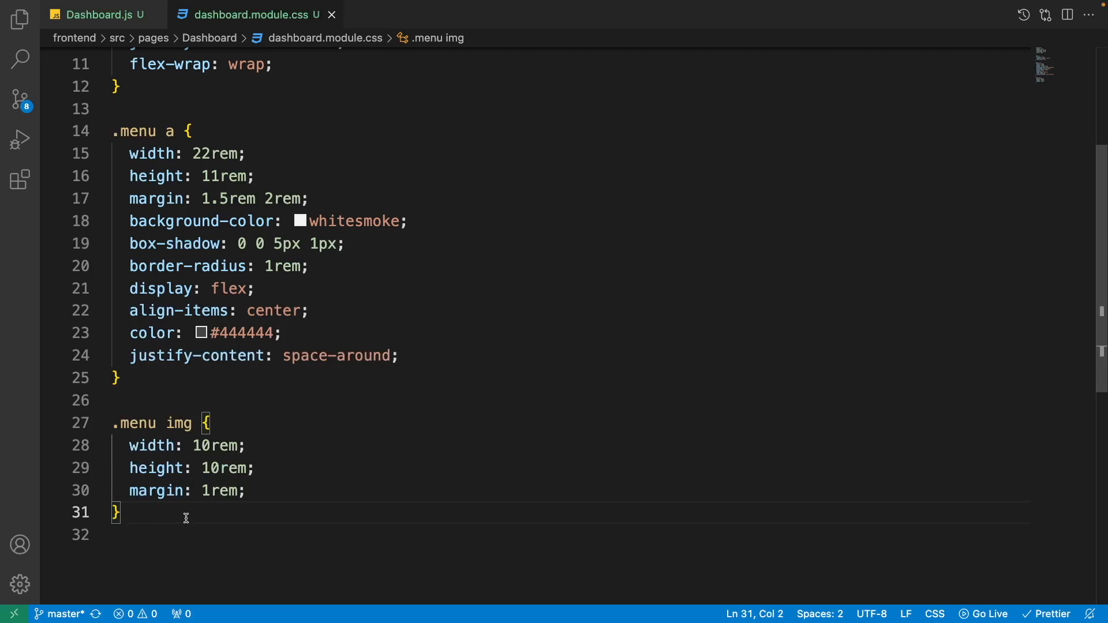
scroll(down, 3)
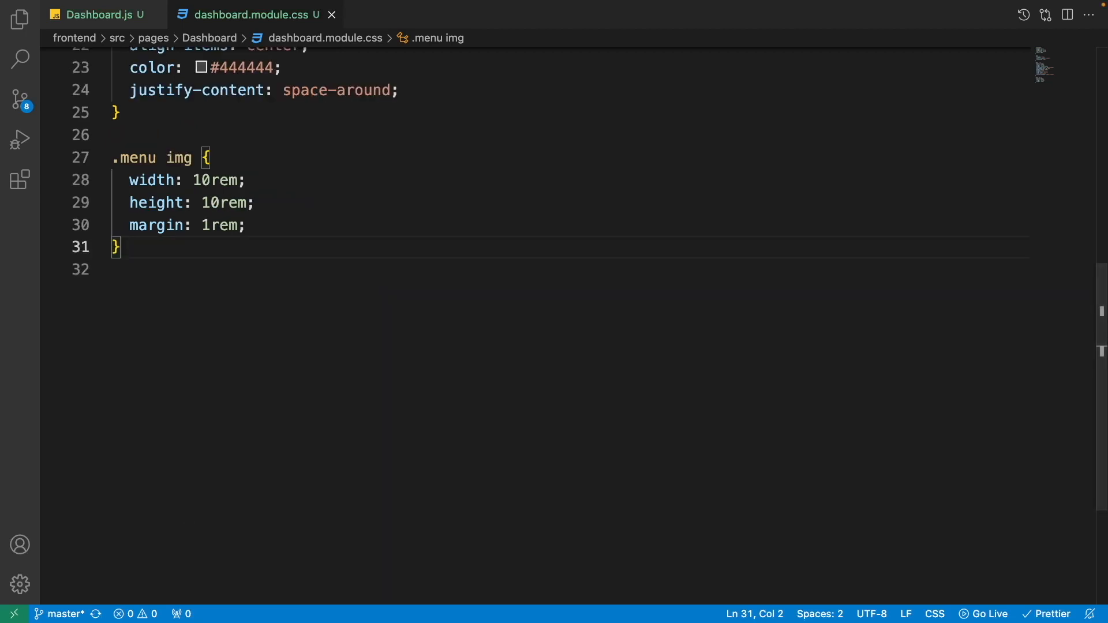
text(.menu a:hover {)
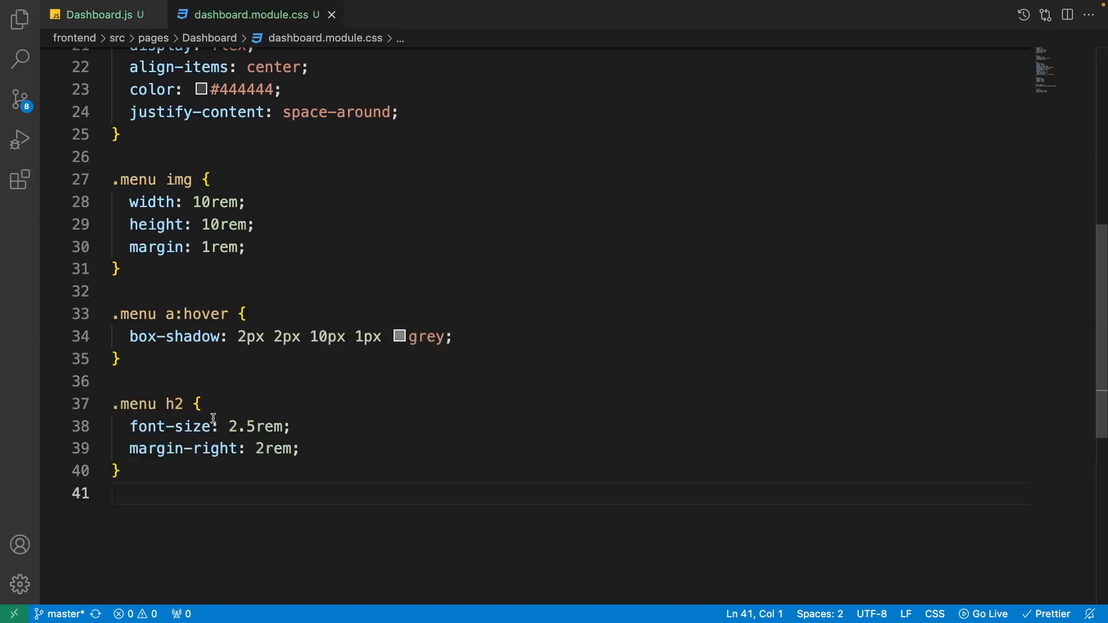
double_click(254, 426)
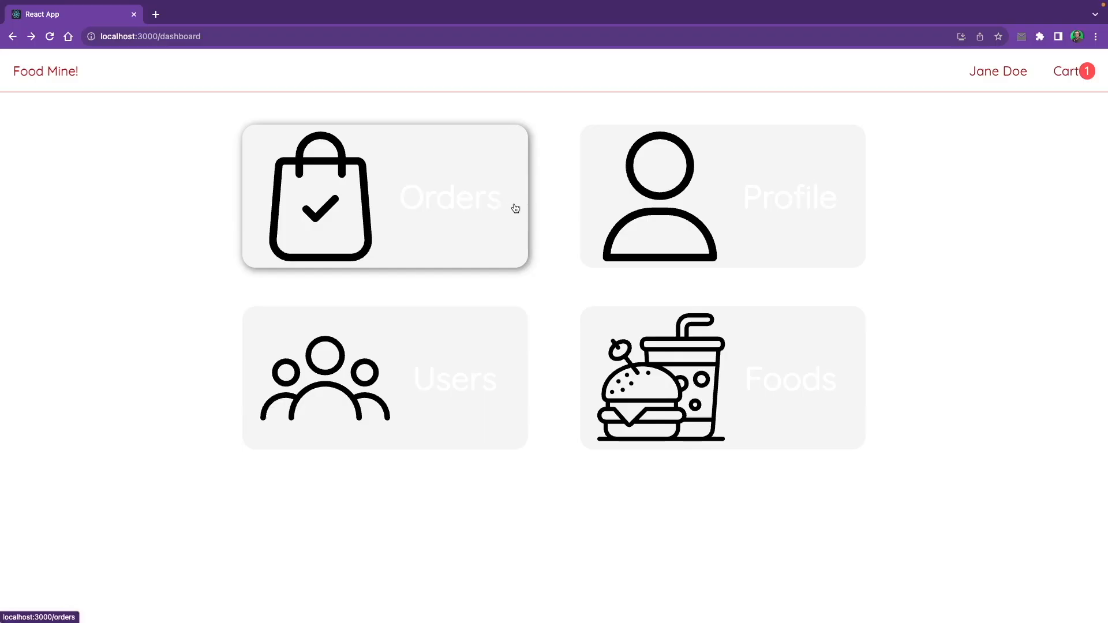
mouse_move(687, 228)
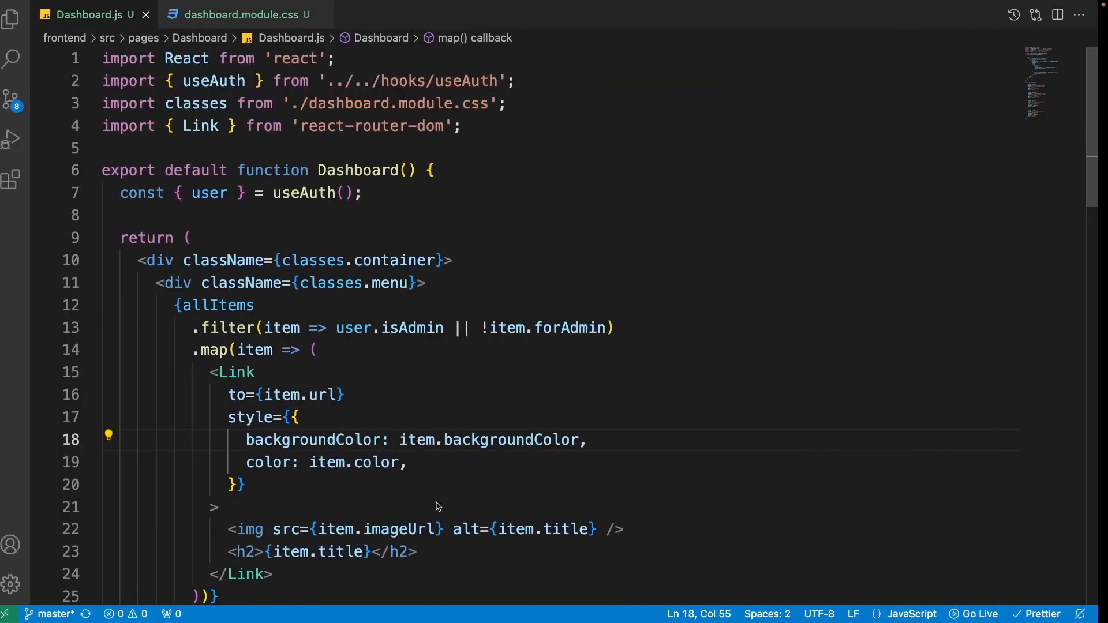
Step: In Dashboard.js, replace item.backgroundColor with bgColor in the card style object
scroll(down, 3)
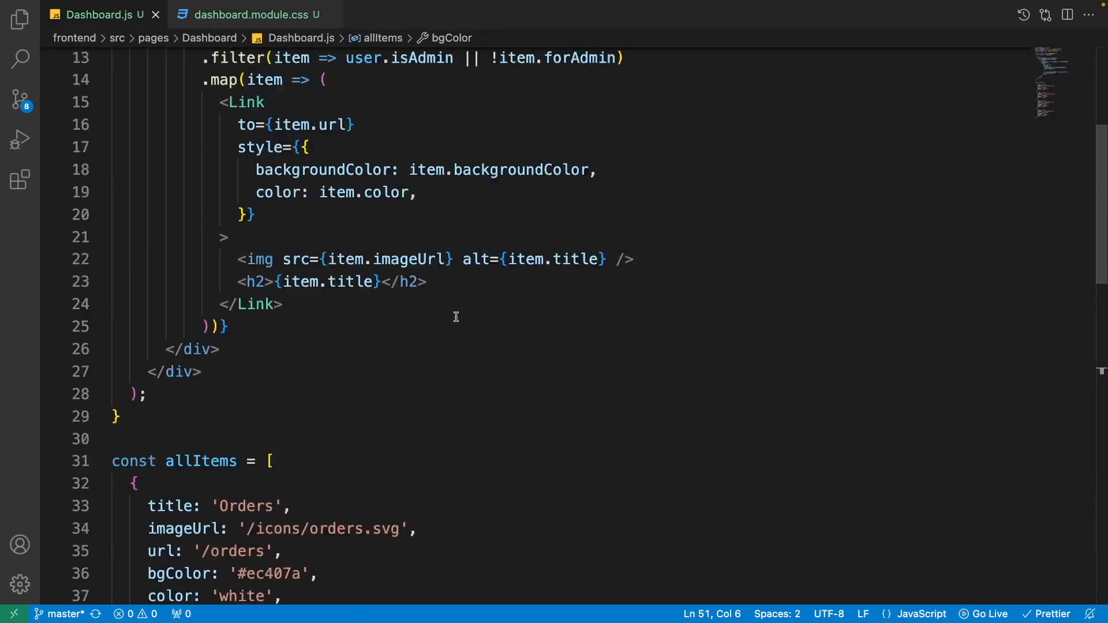
double_click(521, 334)
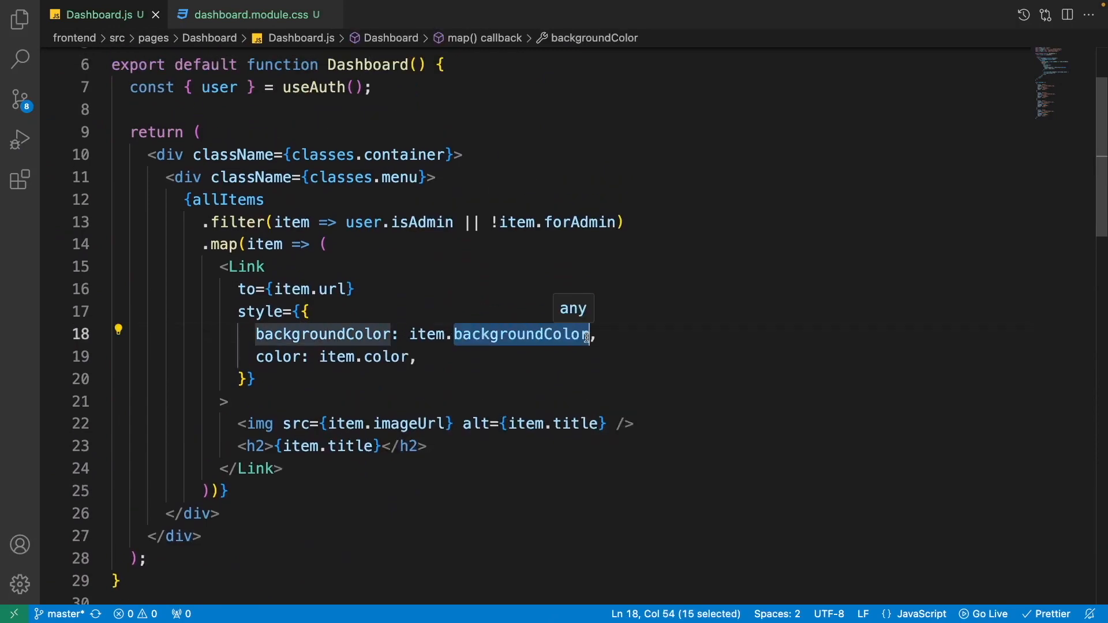
text(bgColor)
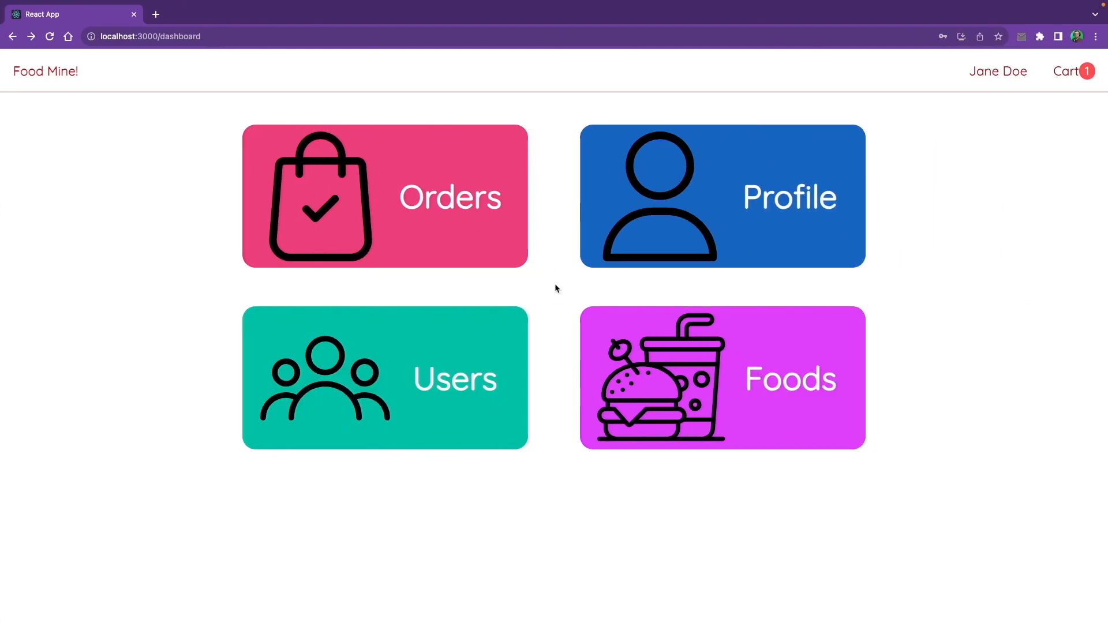
mouse_move(560, 256)
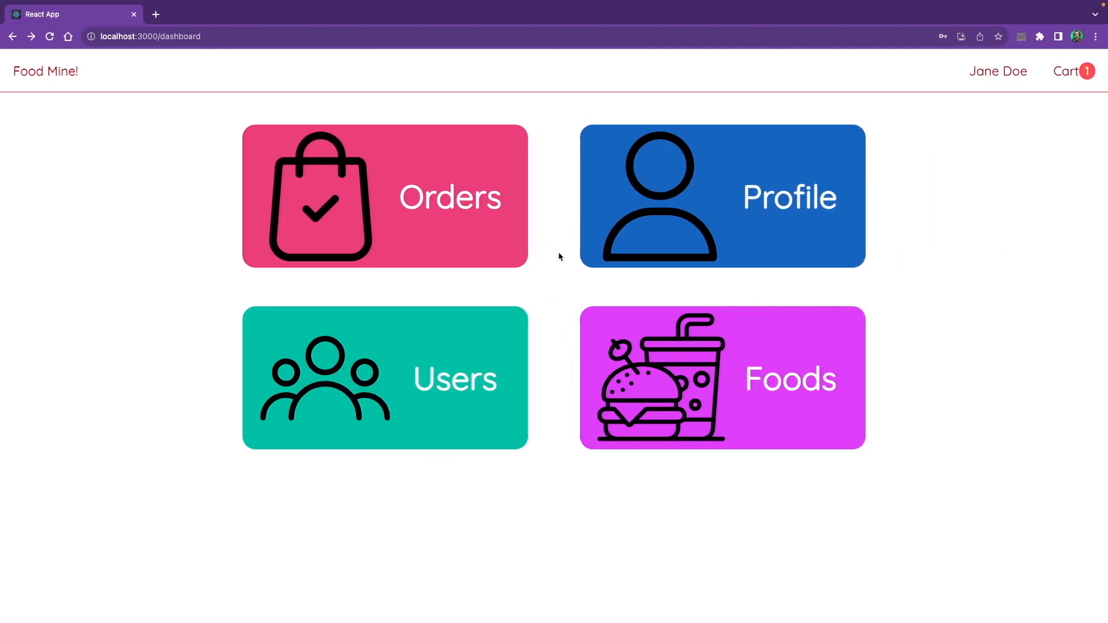
mouse_move(549, 289)
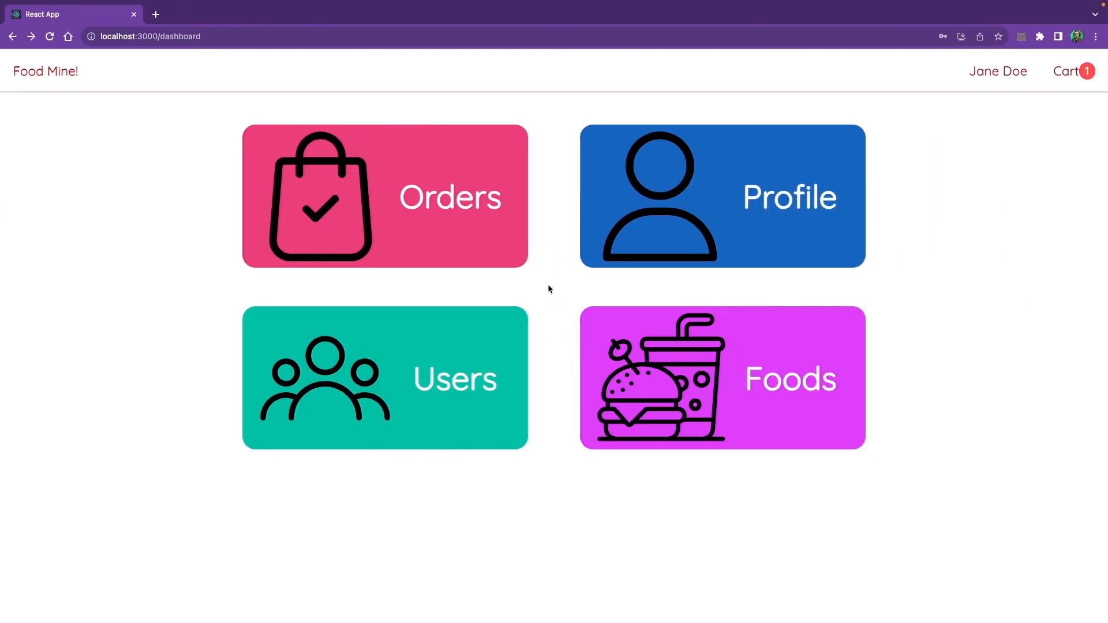
mouse_move(549, 247)
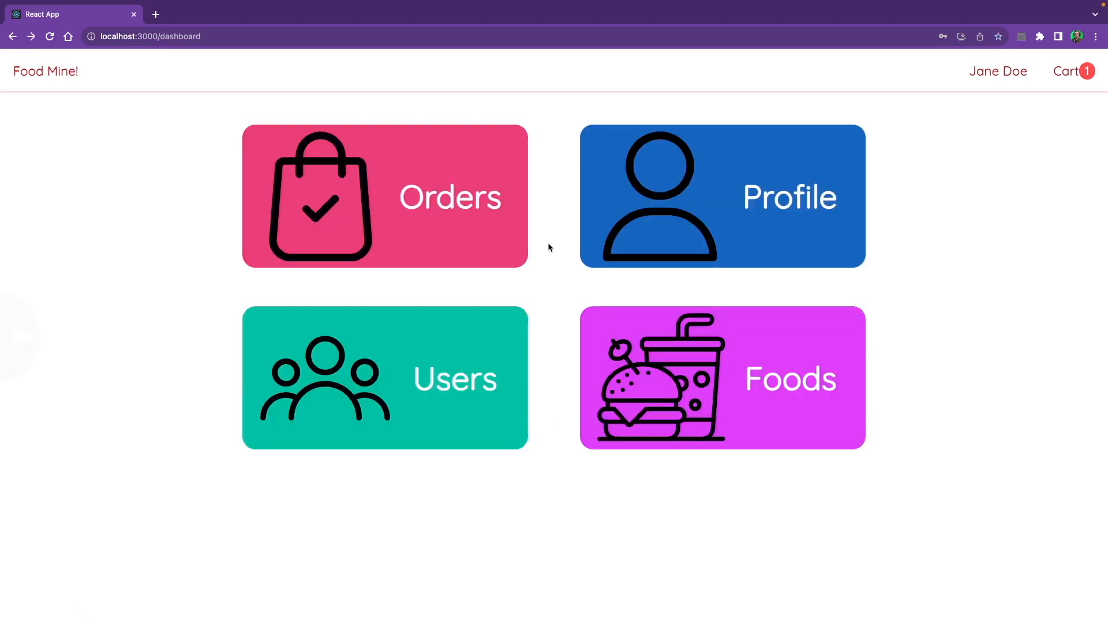
mouse_move(583, 339)
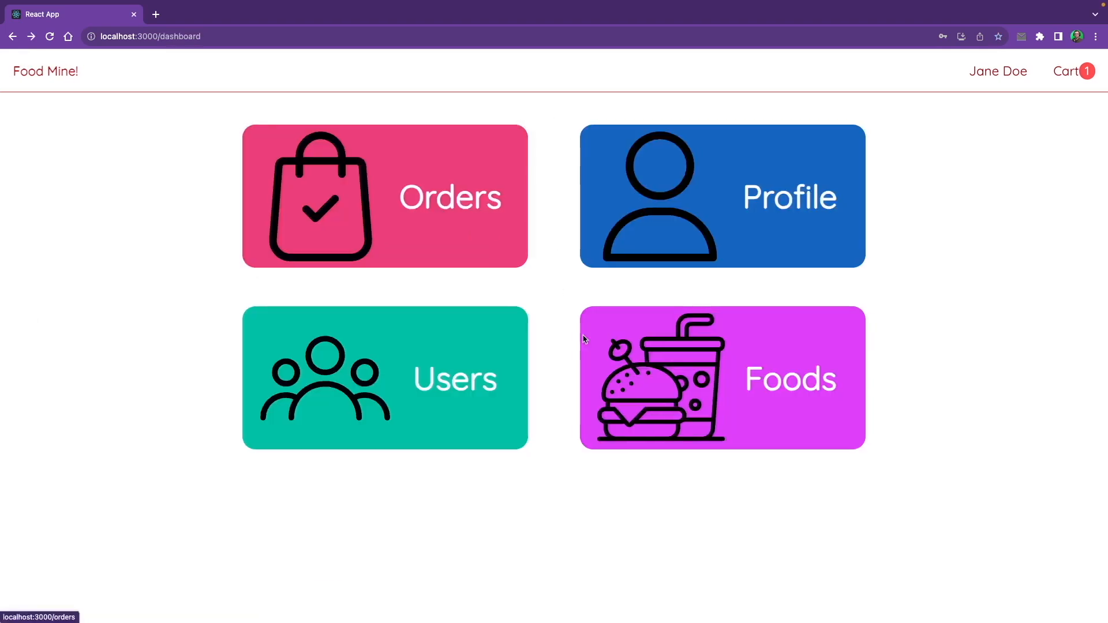
mouse_move(557, 300)
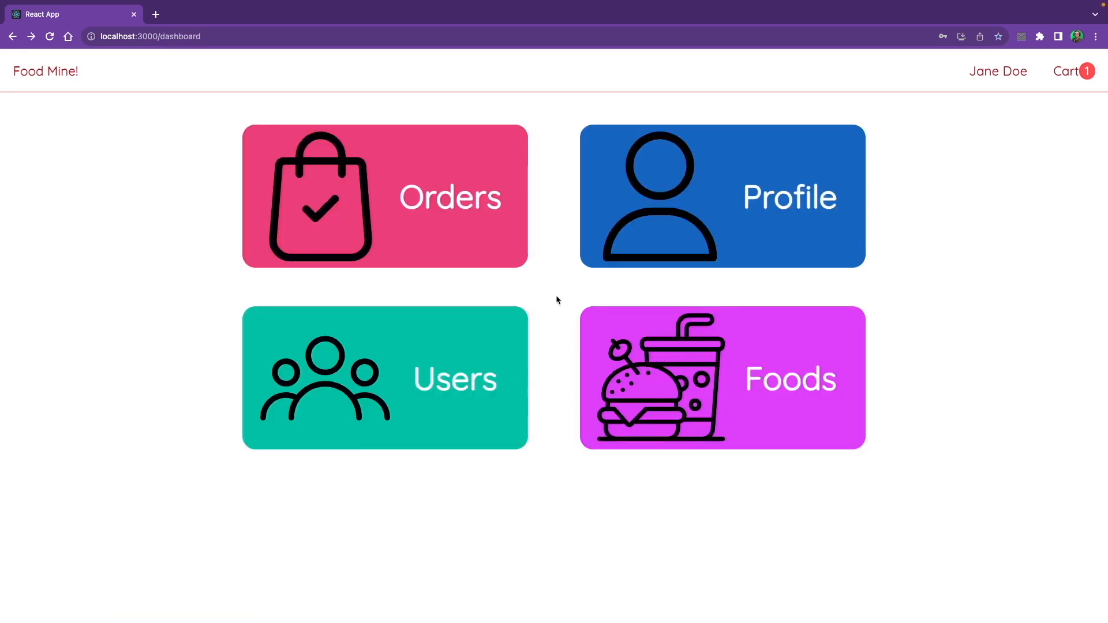